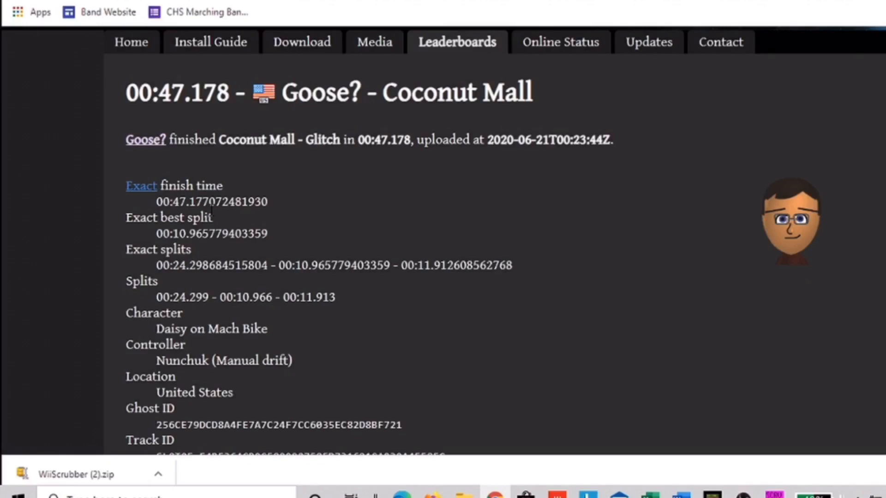
- Download the WiiScrubber v1.40 zip from its wiidatabase.de download page
left_click(56, 23)
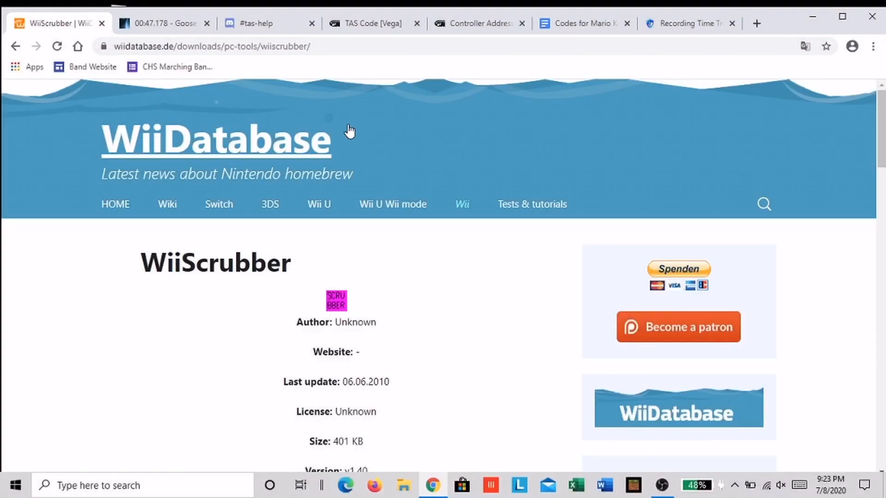
mouse_move(345, 323)
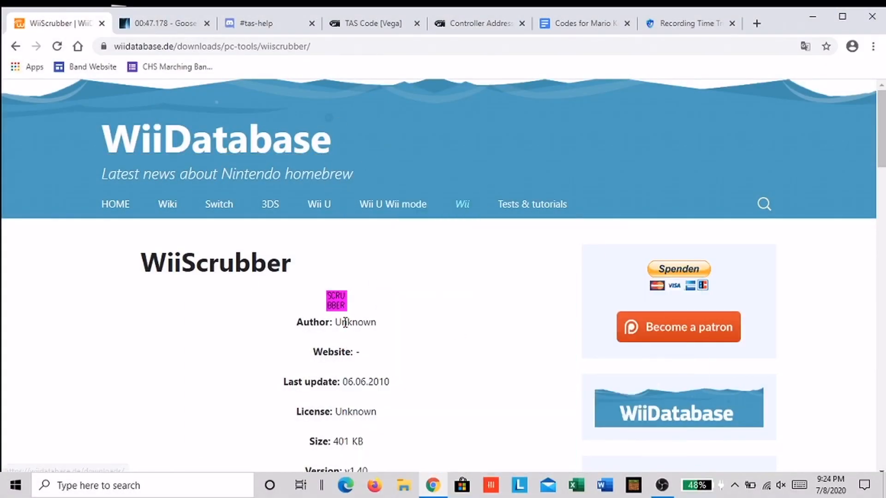
mouse_move(410, 315)
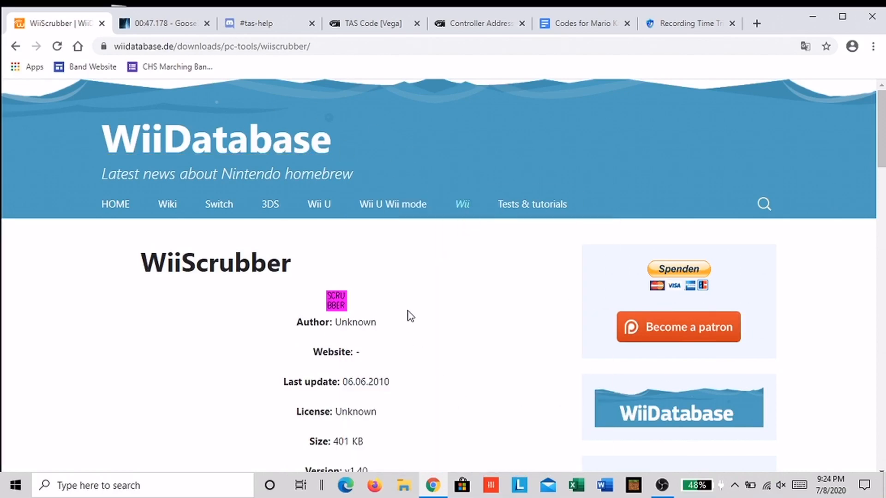
scroll("down", 3)
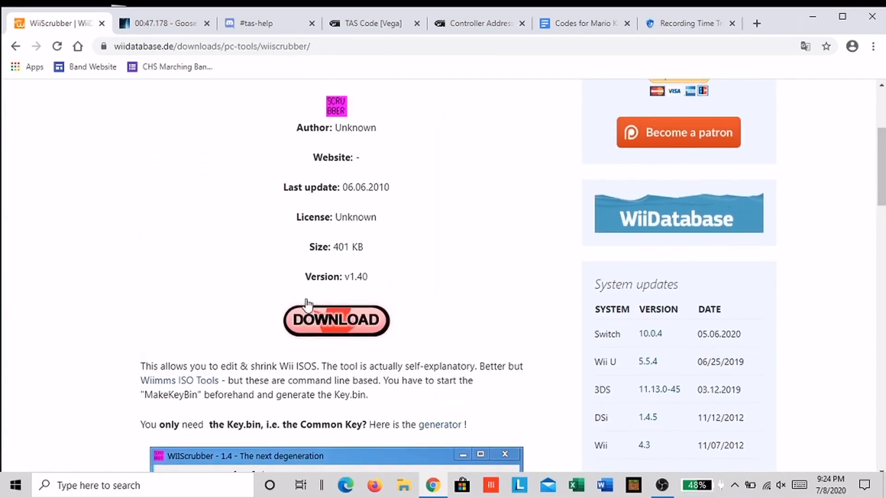
mouse_move(338, 322)
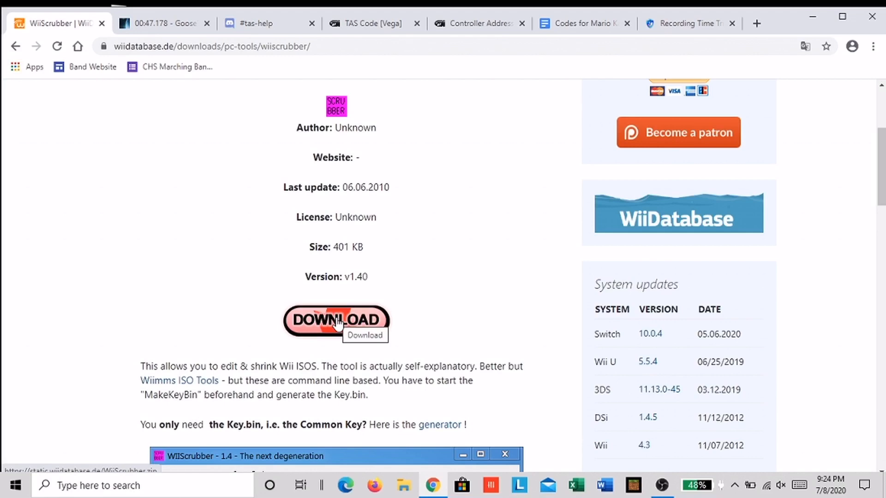
left_click(336, 321)
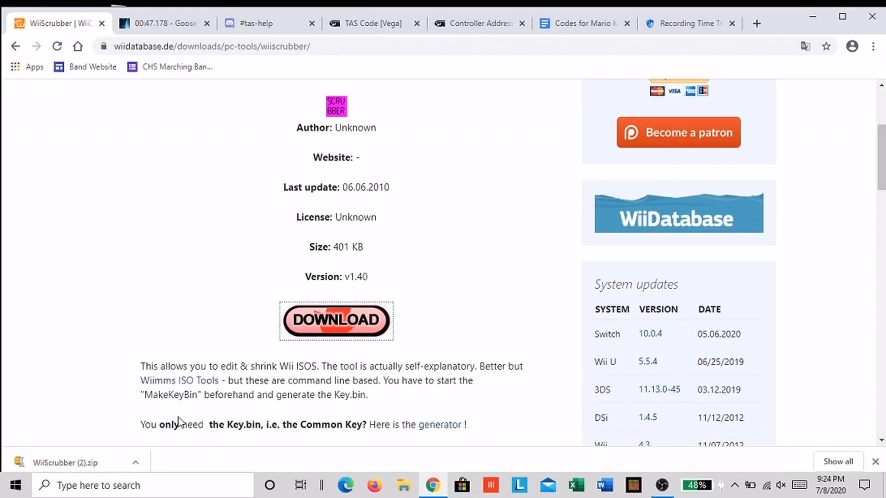
- Extract the downloaded WiiScrubber archive into the WiiScrubber (2) folder in Downloads
left_click(403, 485)
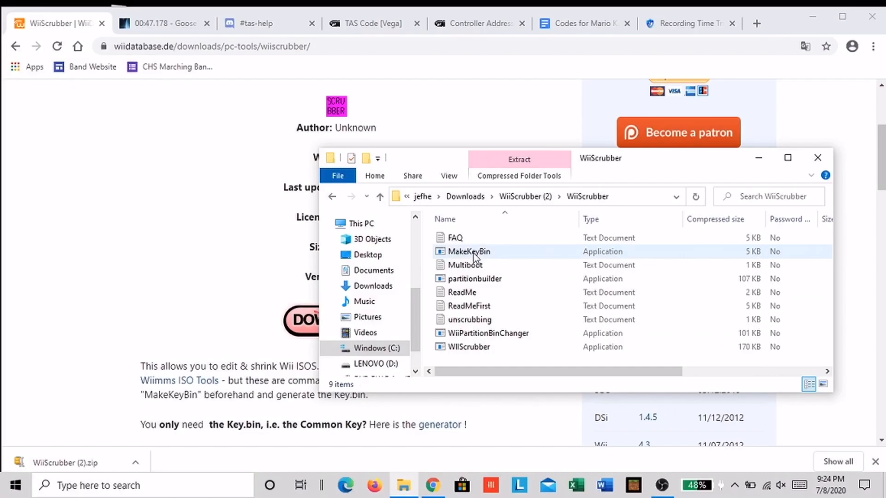
double_click(468, 251)
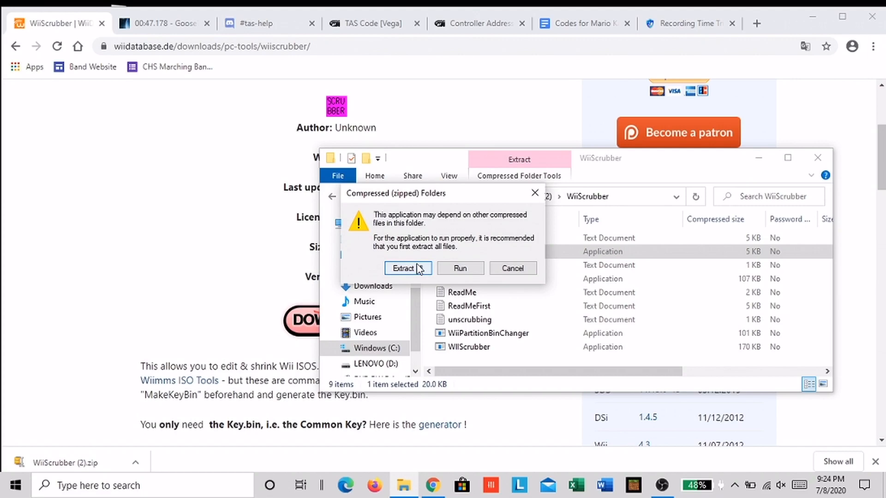
left_click(403, 267)
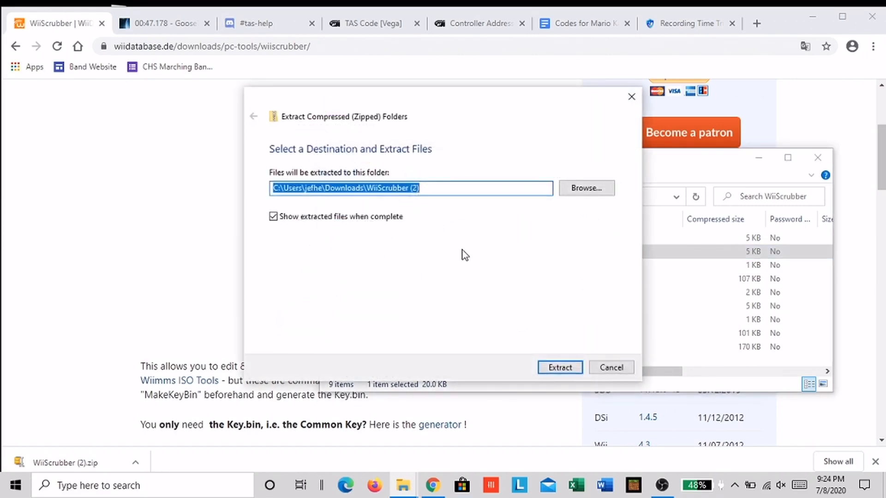
mouse_move(394, 205)
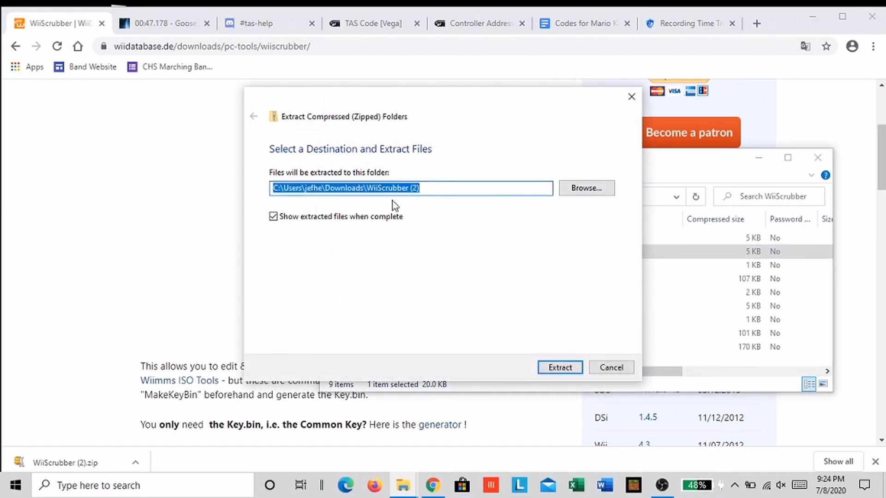
left_click(559, 367)
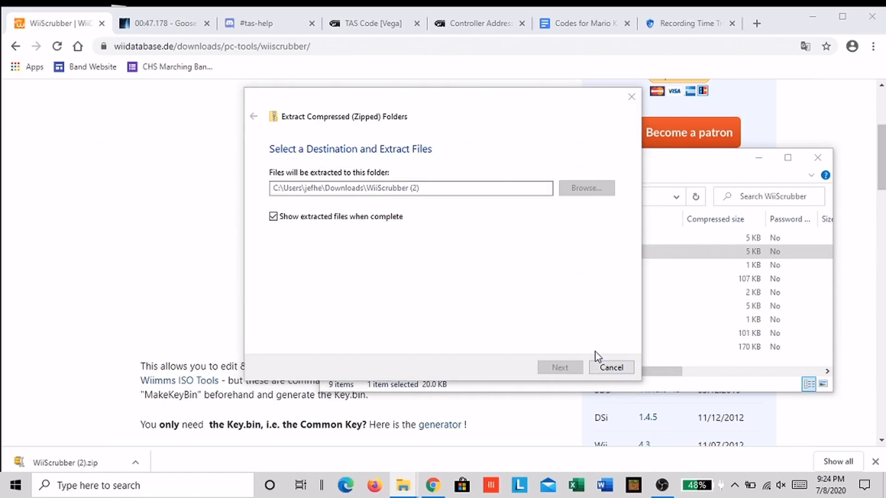
left_click(559, 368)
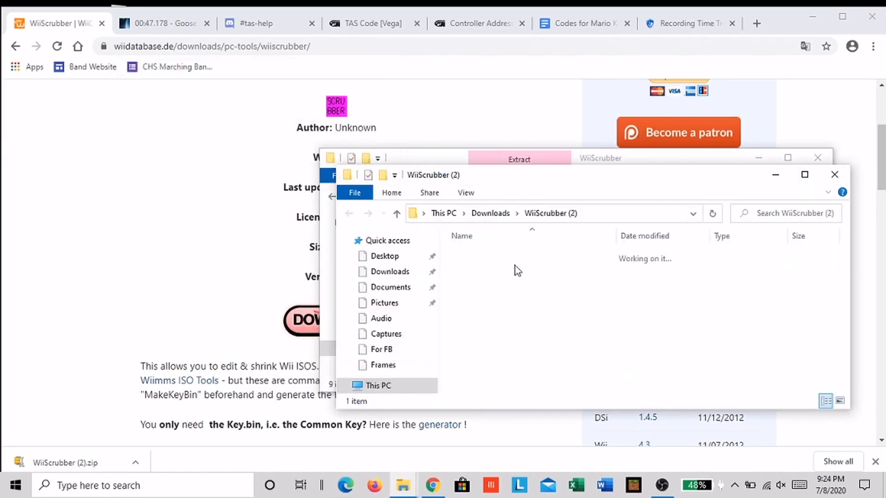
- Open the extracted WiiScrubber folder and select the MakeKeyBin application
left_click(485, 255)
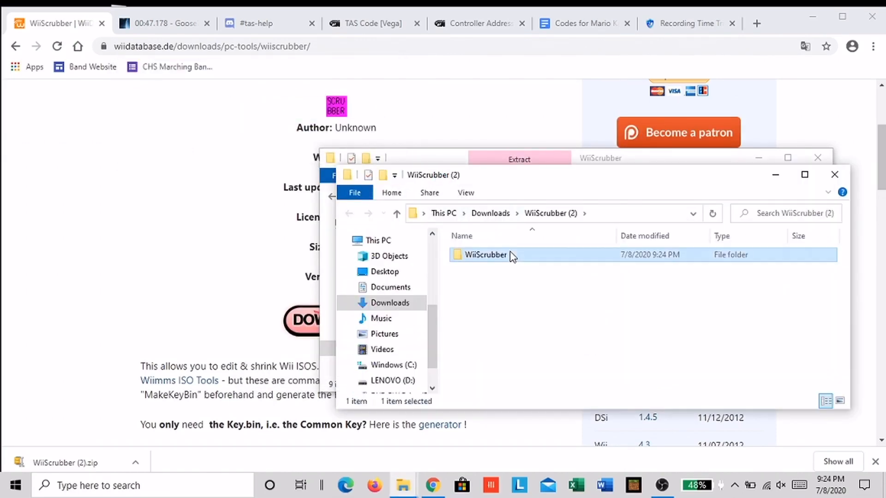
double_click(484, 254)
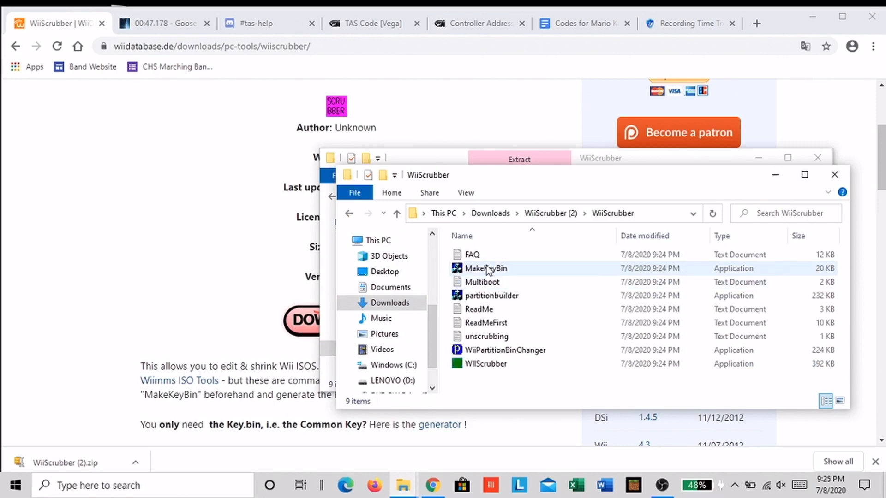
left_click(485, 267)
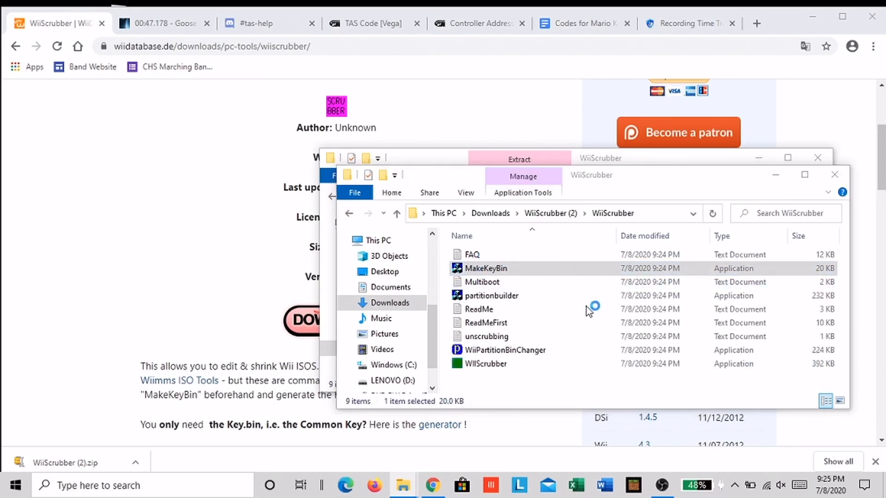
- Generate key.bin and kkey.bin with MakeKeyBin using the value 42
double_click(485, 268)
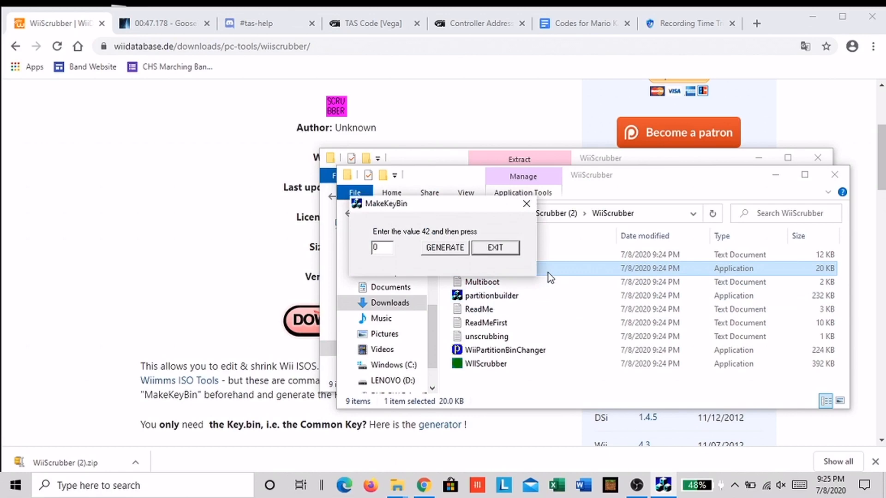
mouse_move(420, 236)
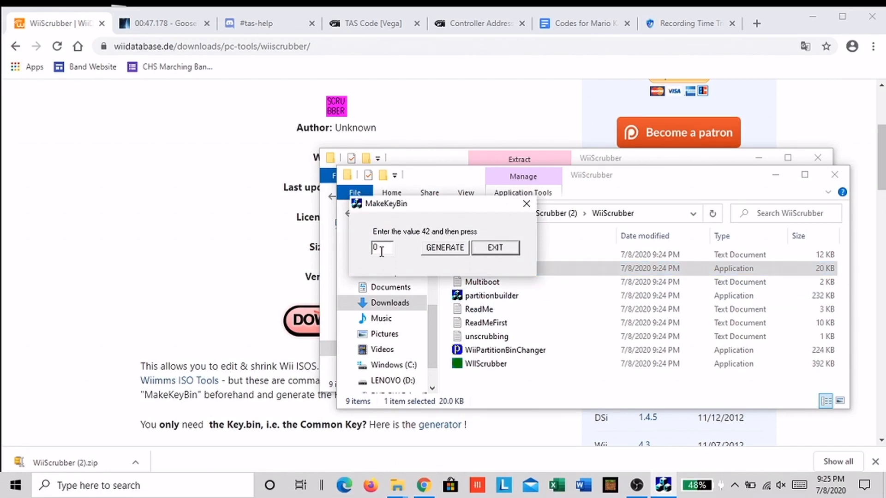
type("42")
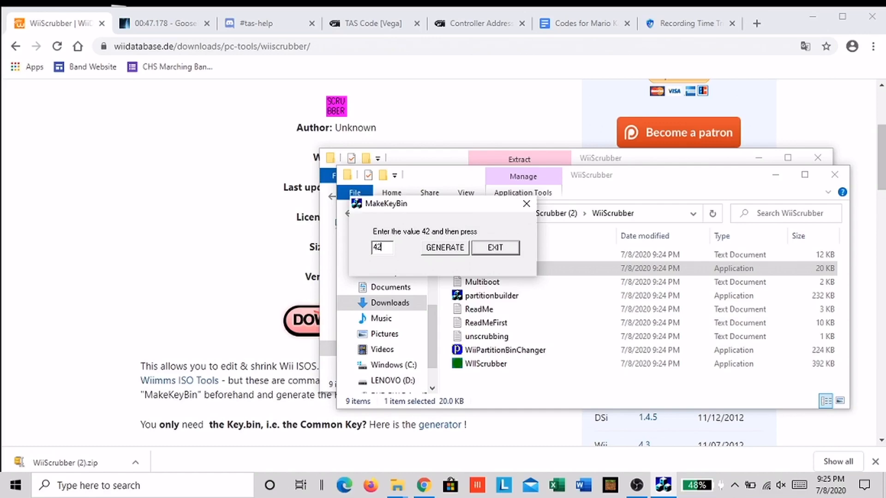
left_click(444, 247)
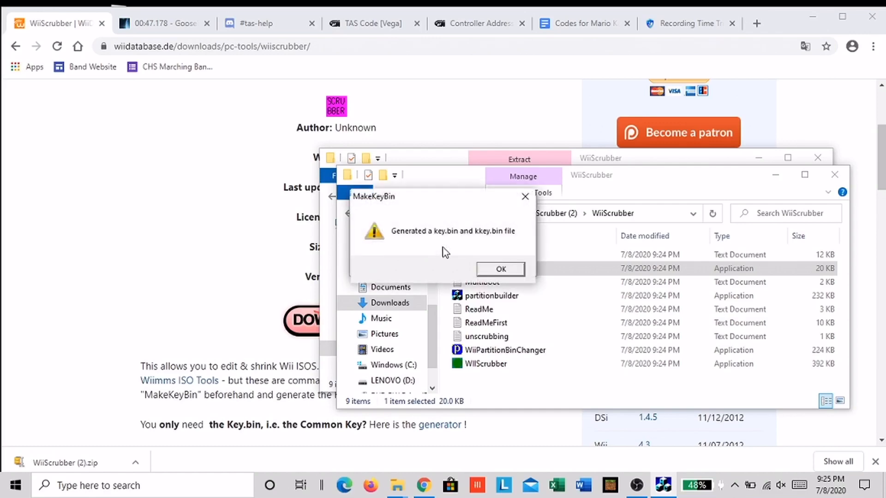
left_click(499, 269)
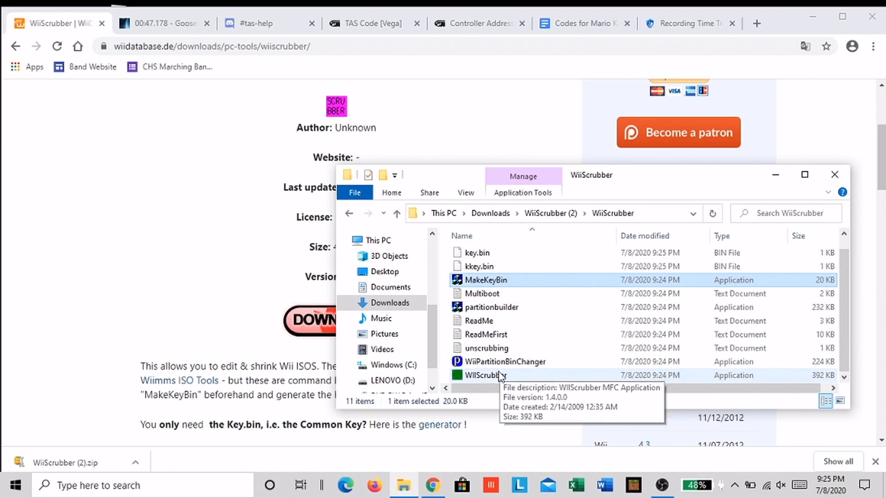
left_click(488, 375)
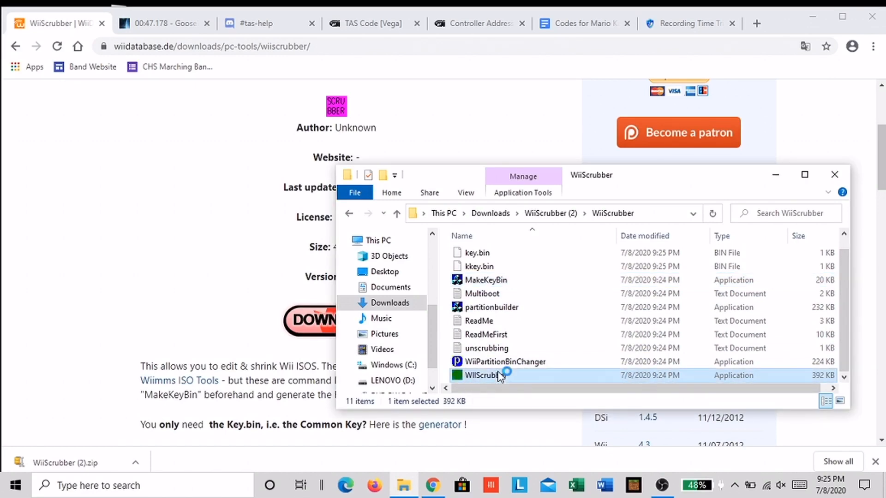
- Launch WiiScrubber and load the MarioKart(Compress) - Copy ISO from the mkwii folder
double_click(482, 375)
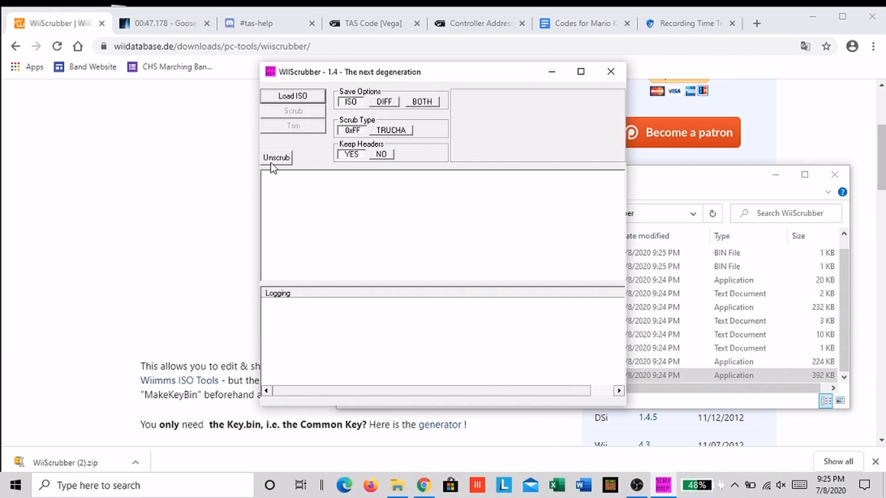
mouse_move(561, 275)
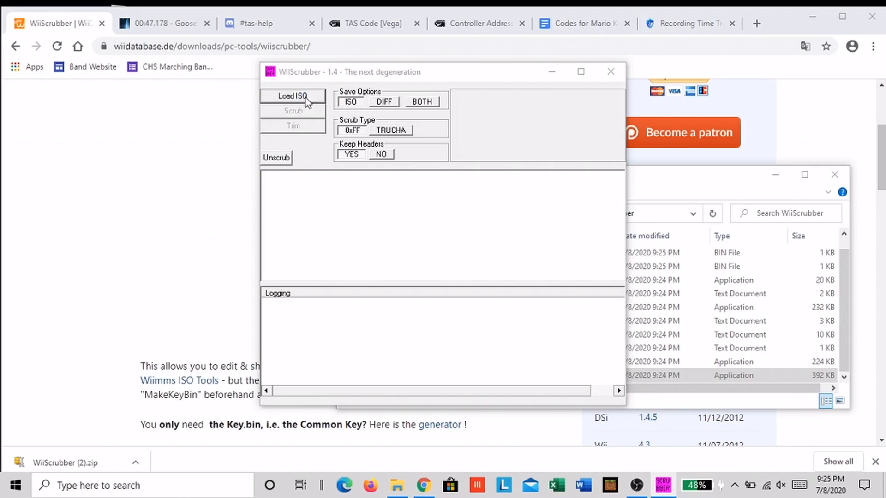
left_click(293, 96)
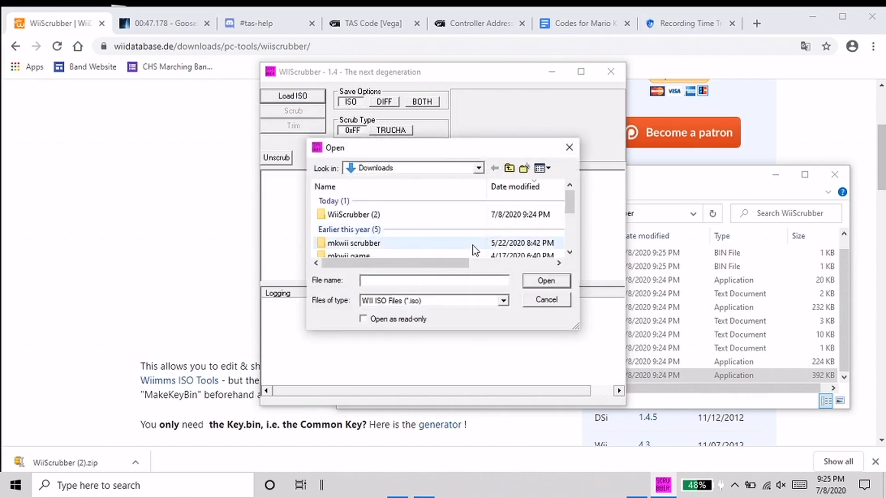
scroll("down", 3)
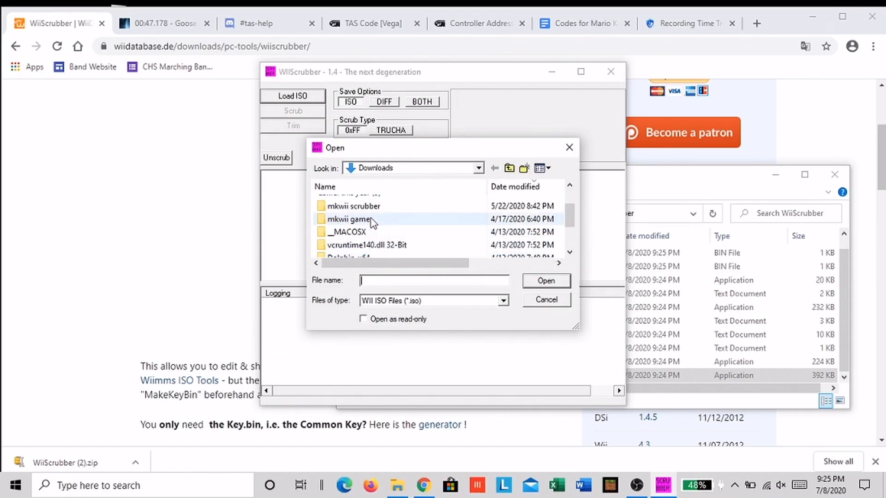
double_click(350, 219)
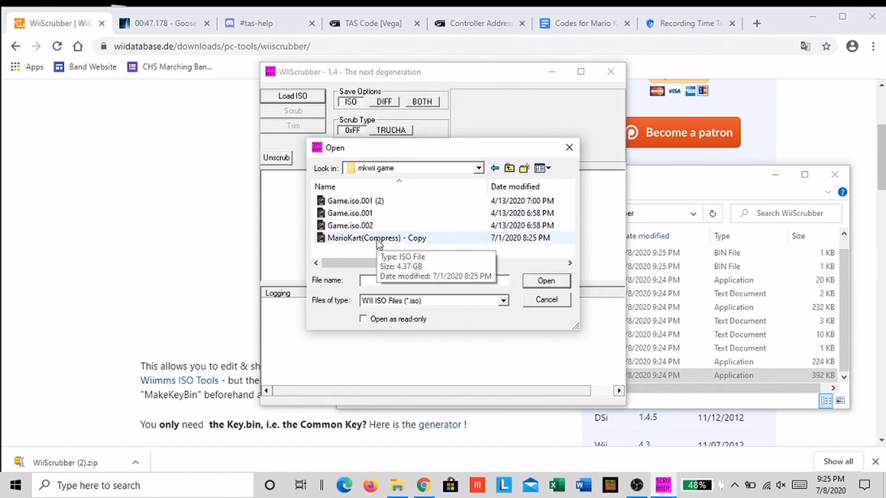
left_click(377, 238)
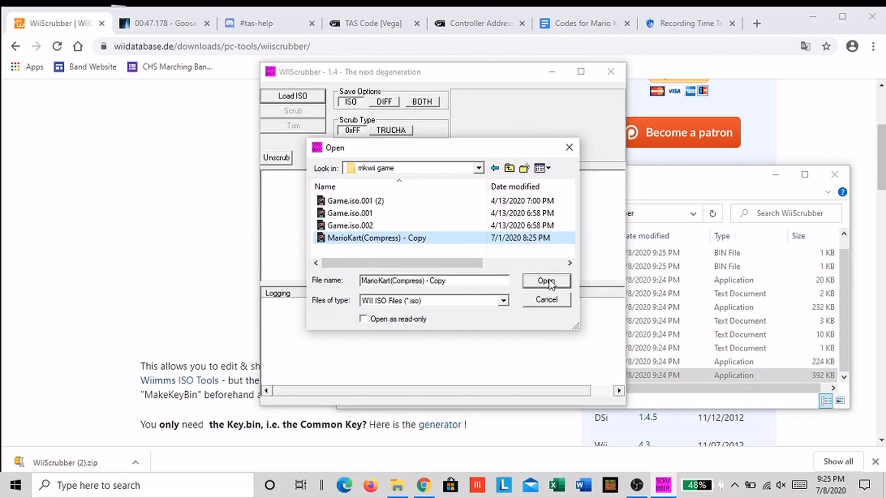
left_click(544, 281)
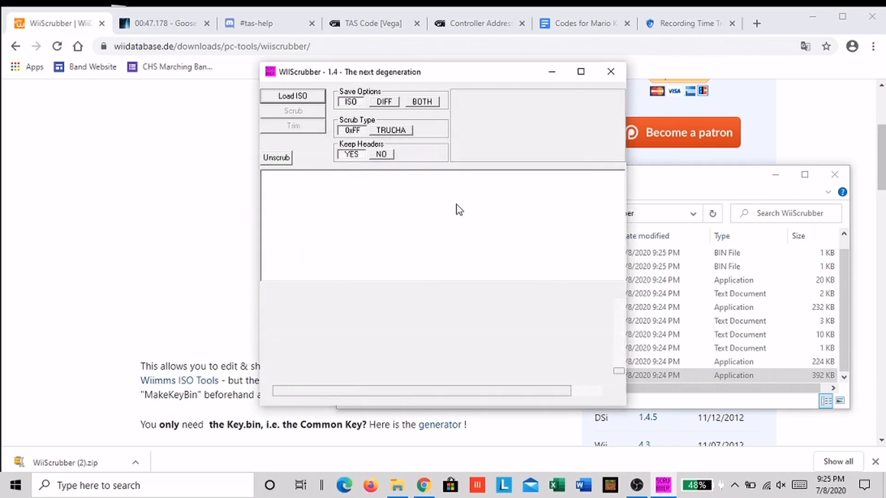
left_click(292, 96)
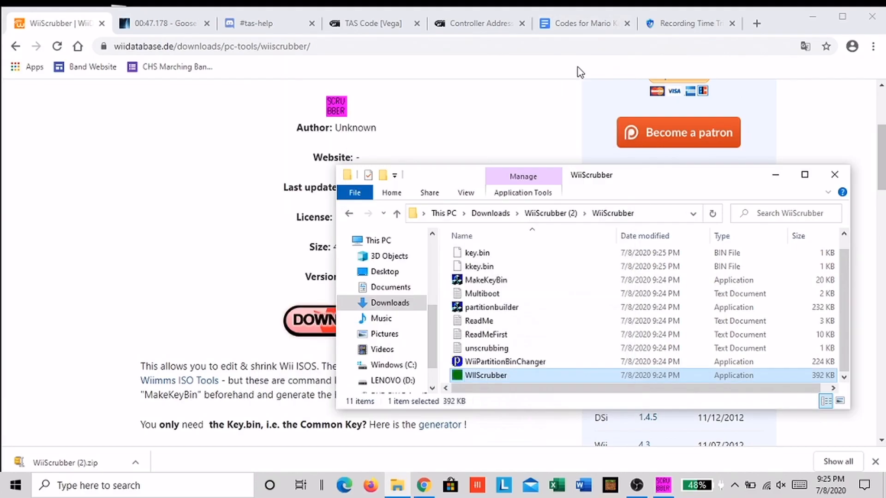
- Download the Goose? Coconut Mall ghost .rkg from ChadSoft and show it in Downloads
left_click(161, 23)
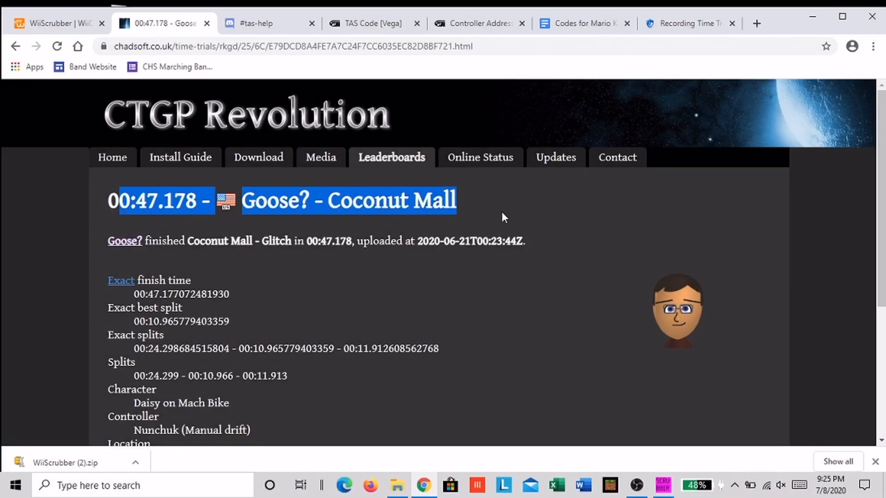
scroll("down", 3)
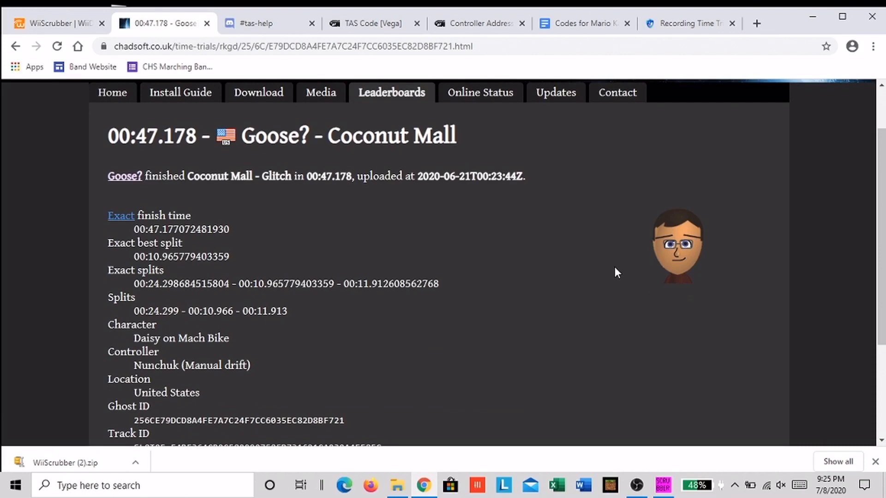
scroll("down", 3)
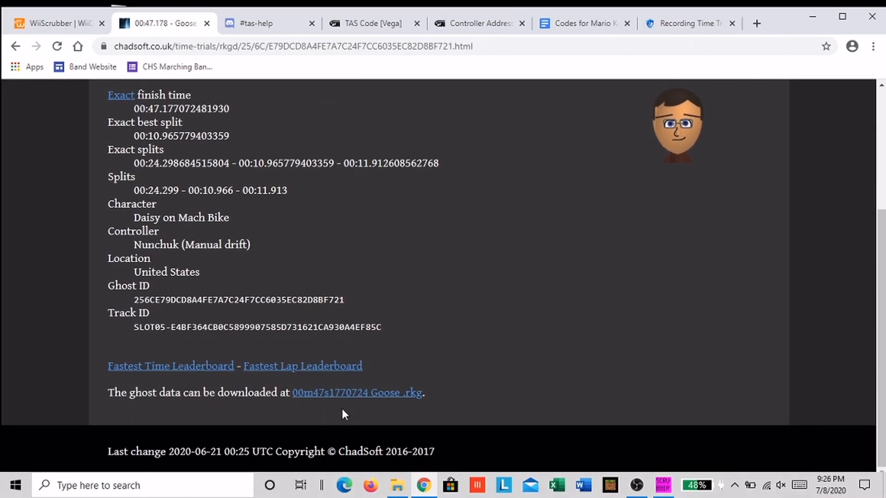
mouse_move(355, 400)
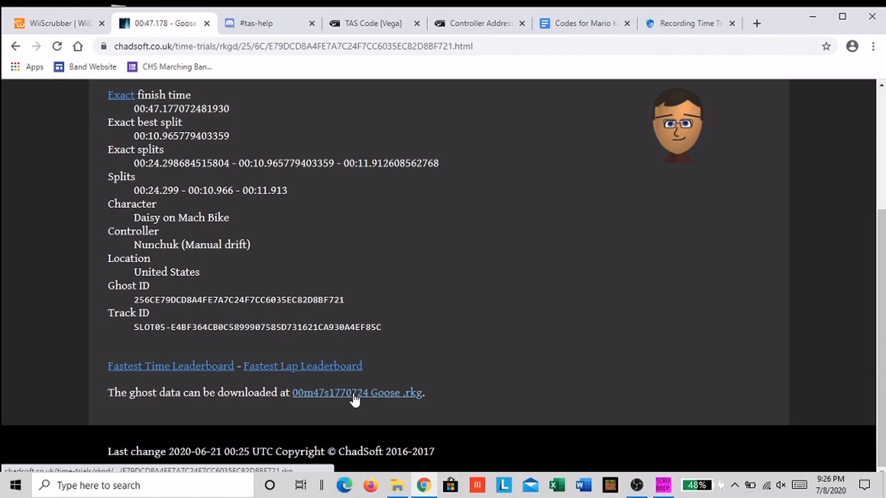
left_click(356, 393)
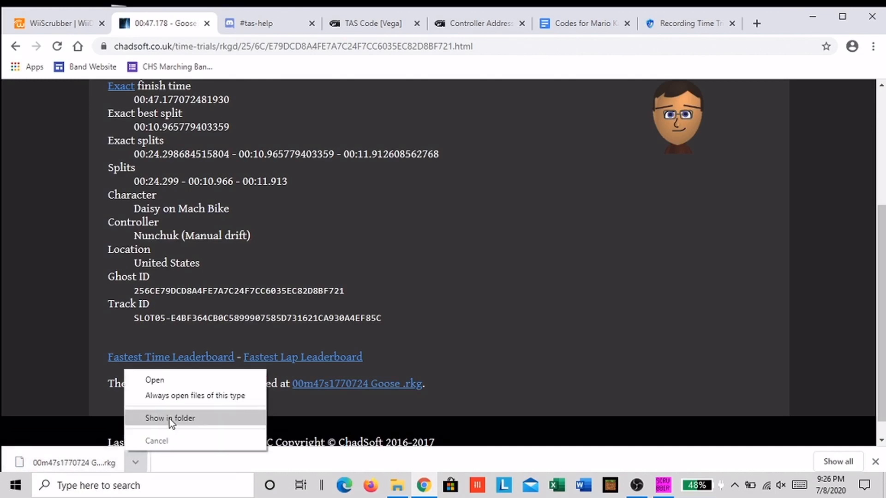
left_click(171, 419)
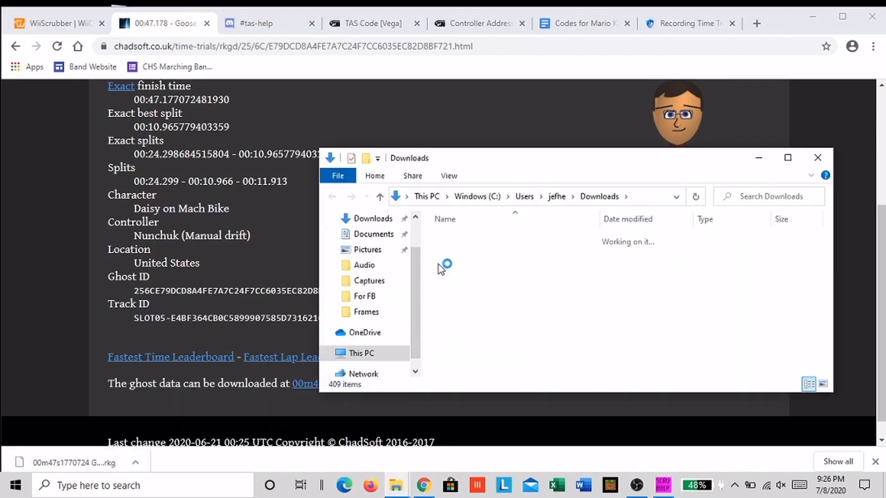
- Duplicate the ghost file and rename the copy to ghost1_comp_05.rkg
left_click(492, 269)
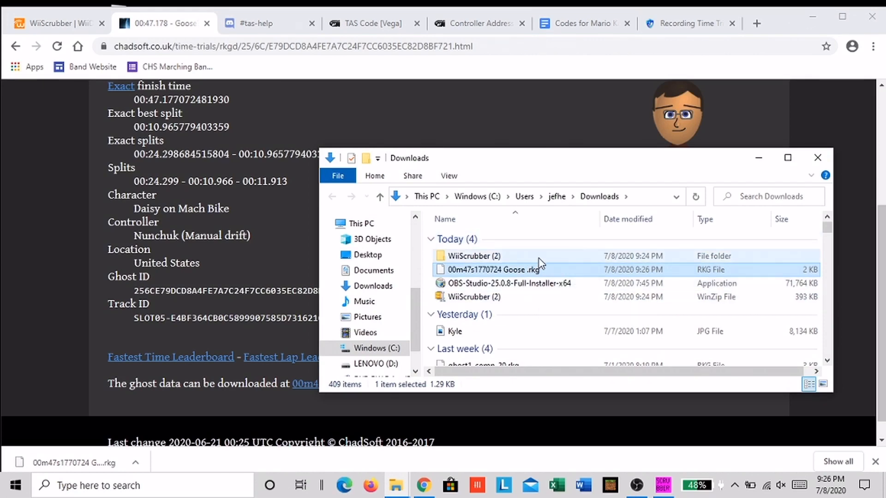
right_click(493, 270)
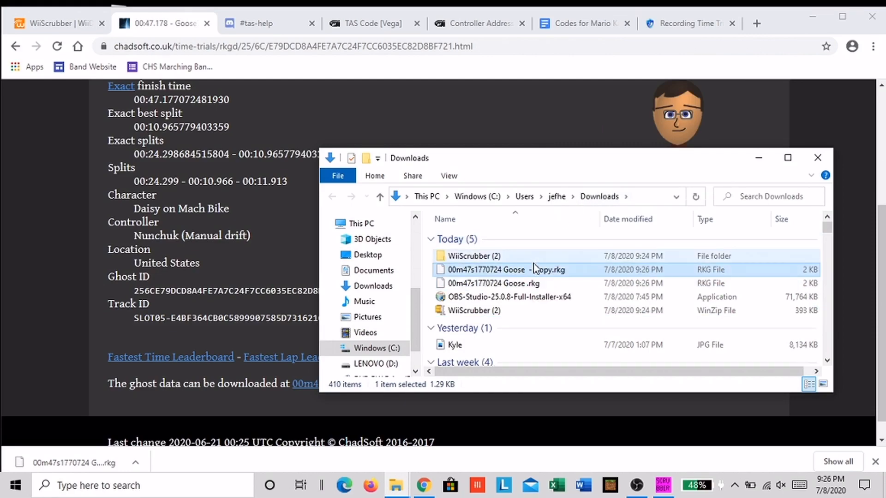
right_click(508, 270)
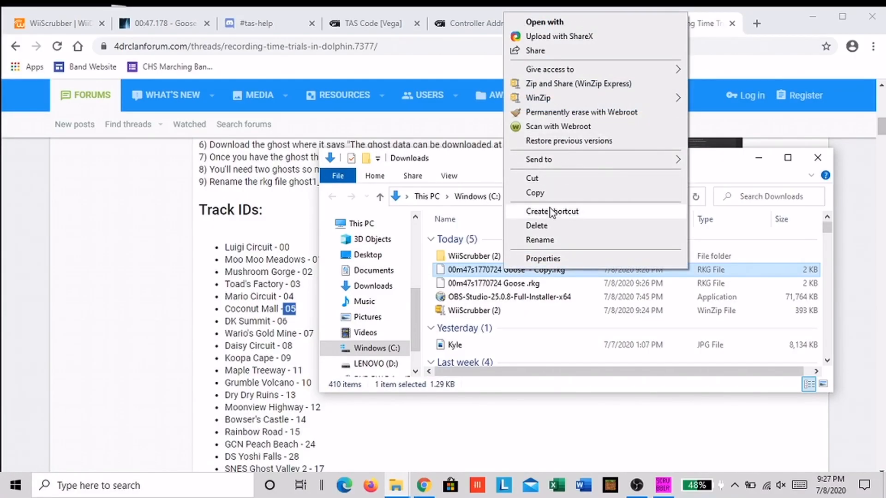
left_click(540, 239)
type("ghost1_comp_05.rkg")
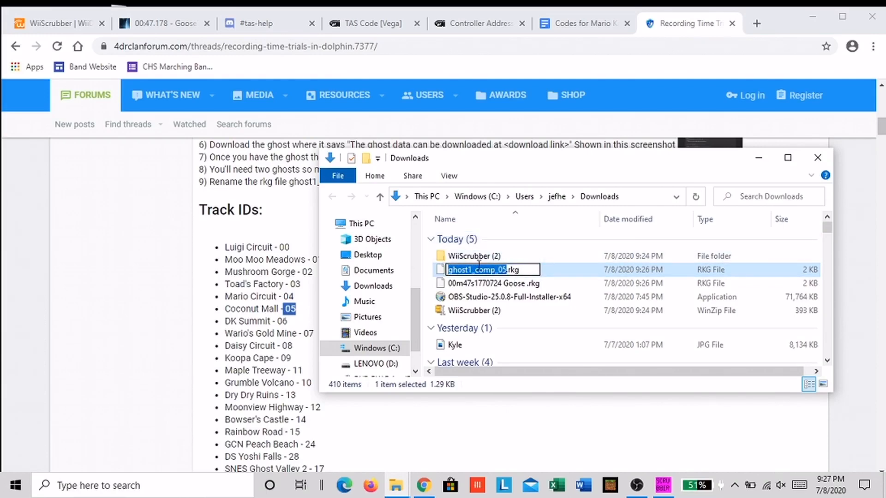
- Rename the original ghost to ghost2_comp_05.rkg and close the Downloads folder
right_click(477, 270)
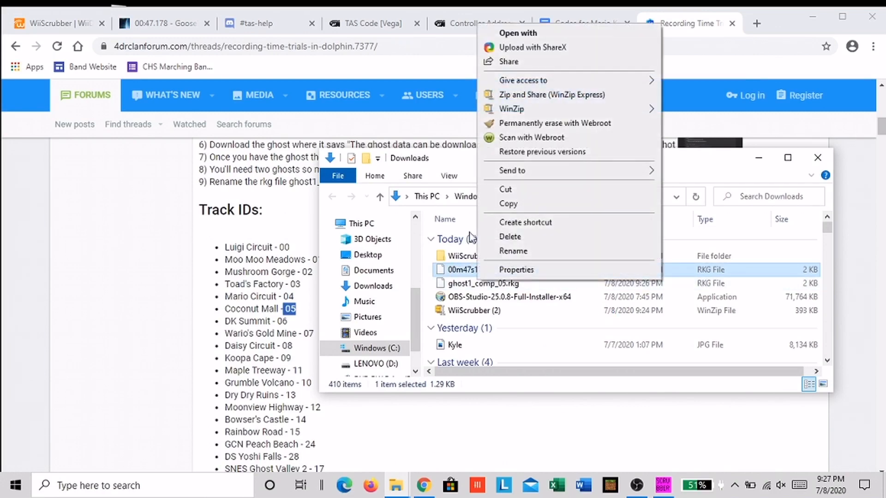
left_click(513, 250)
type("ghost2_comp_05.rkg")
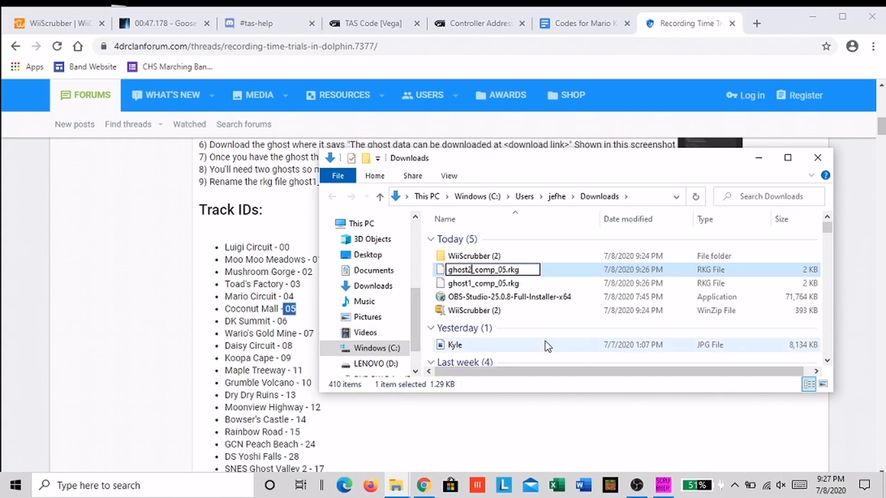
mouse_move(512, 328)
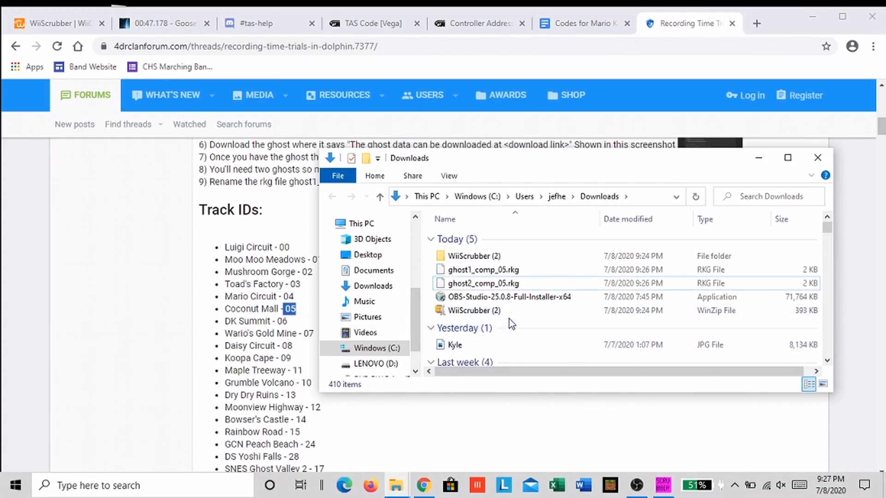
left_click(475, 256)
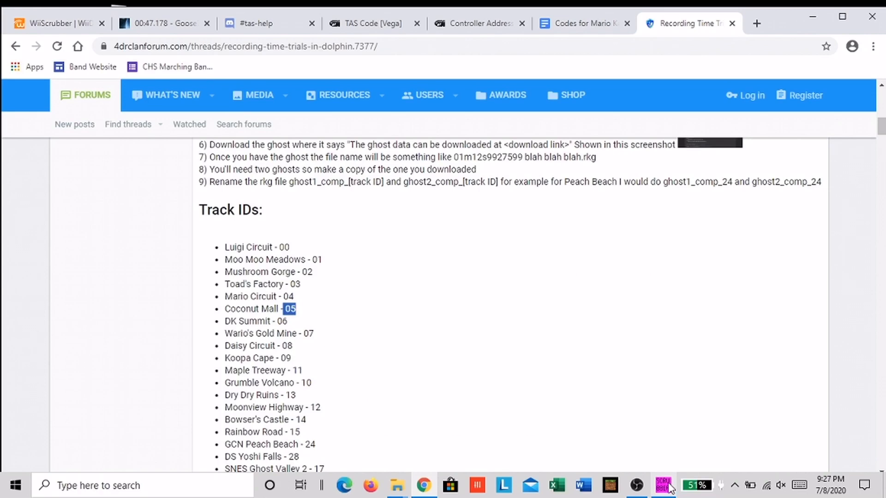
- Restore and maximize WiiScrubber, then browse Partition 1 > Race > TimeAttack > ghost1 to ghost1_comp_05.rkg
left_click(663, 485)
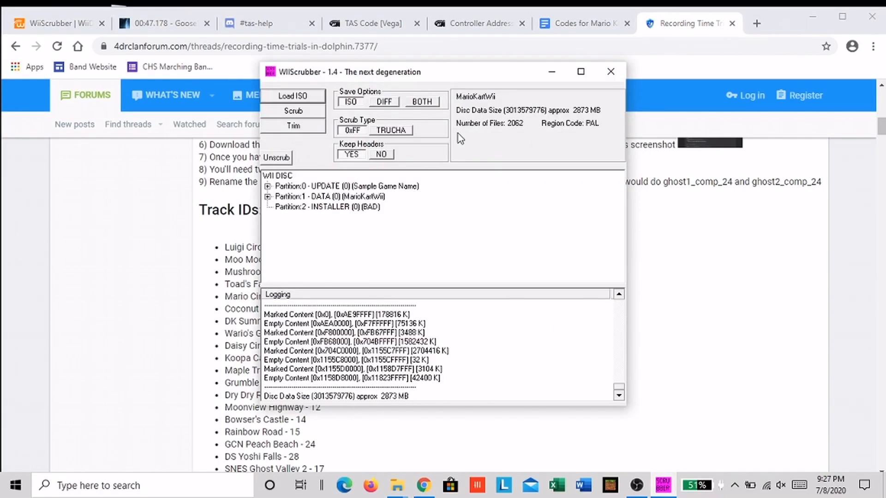
mouse_move(547, 101)
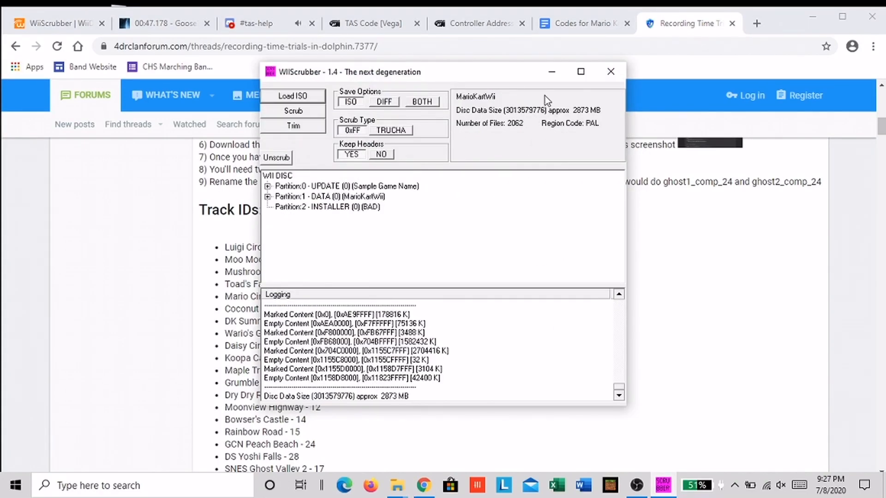
left_click(579, 71)
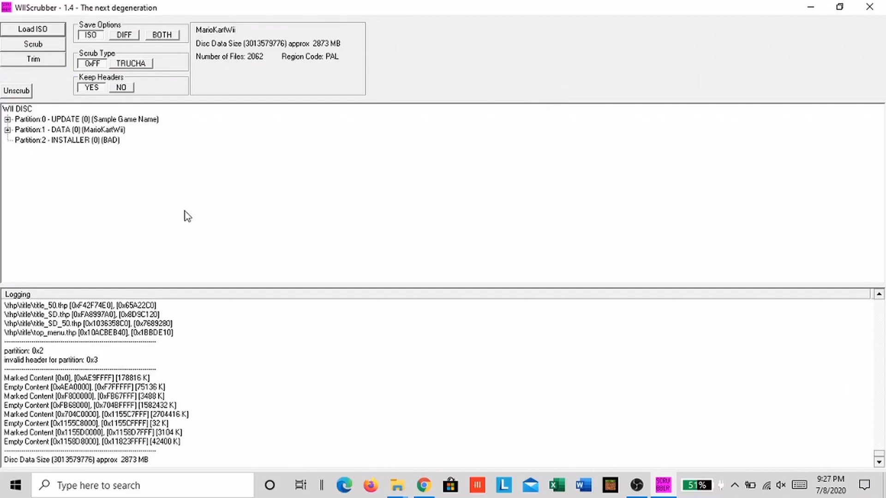
left_click(8, 129)
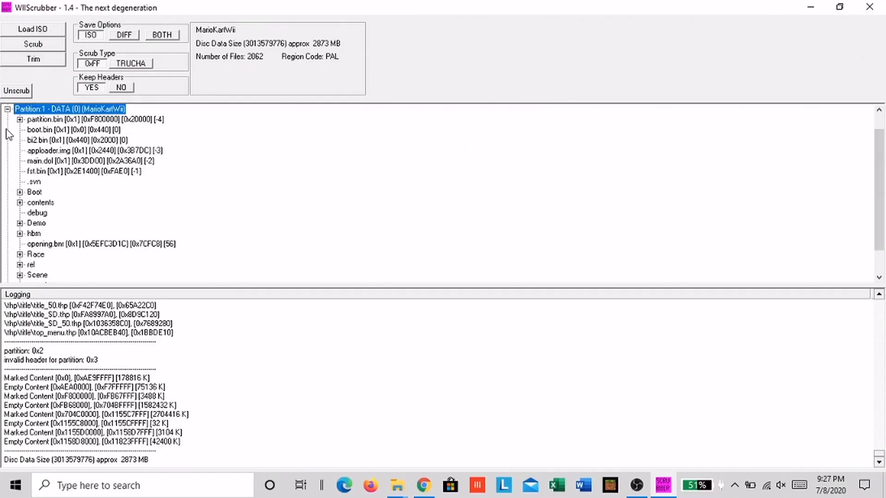
mouse_move(27, 258)
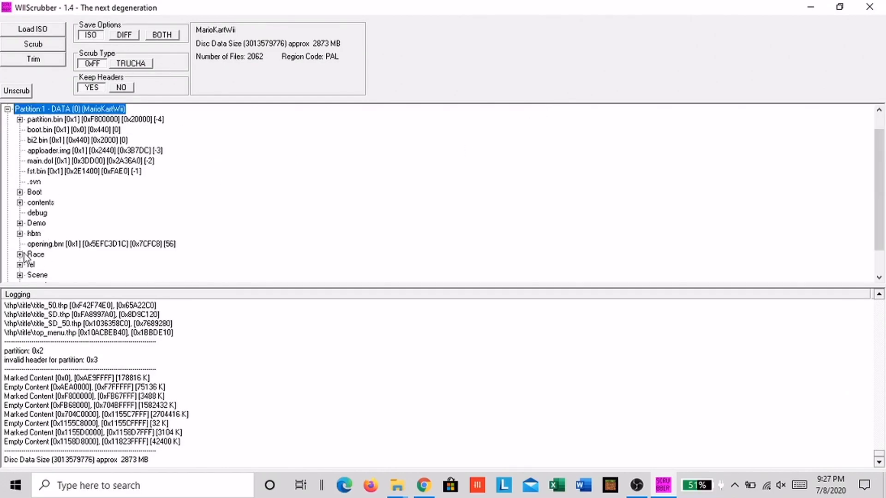
left_click(19, 254)
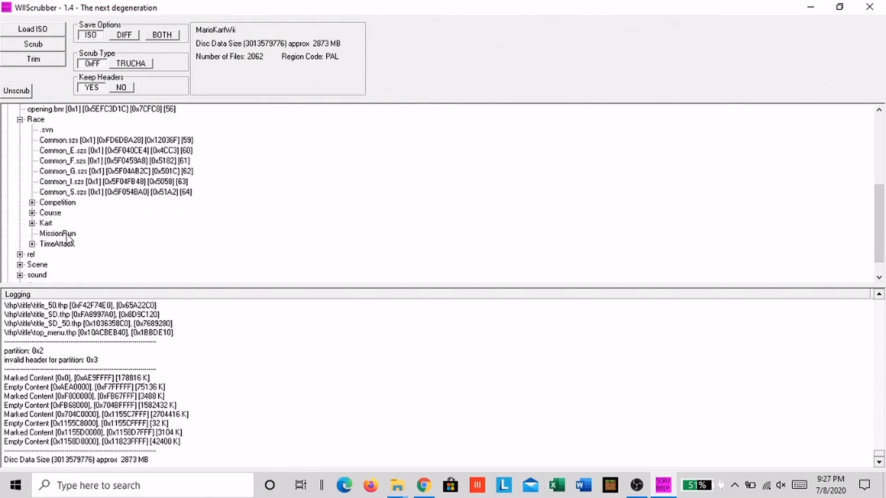
left_click(33, 244)
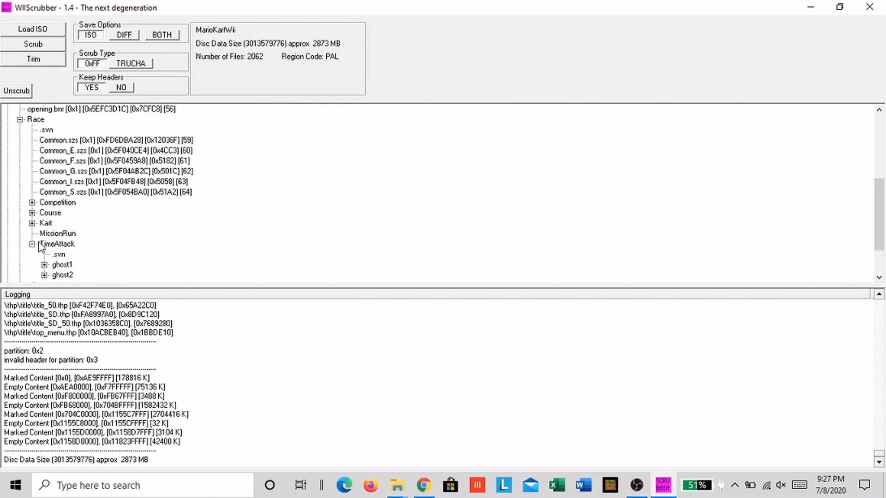
left_click(61, 234)
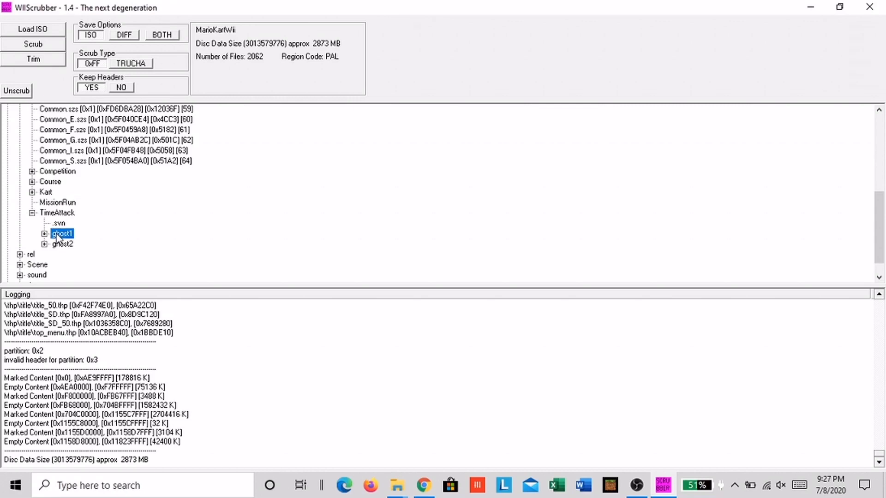
left_click(45, 234)
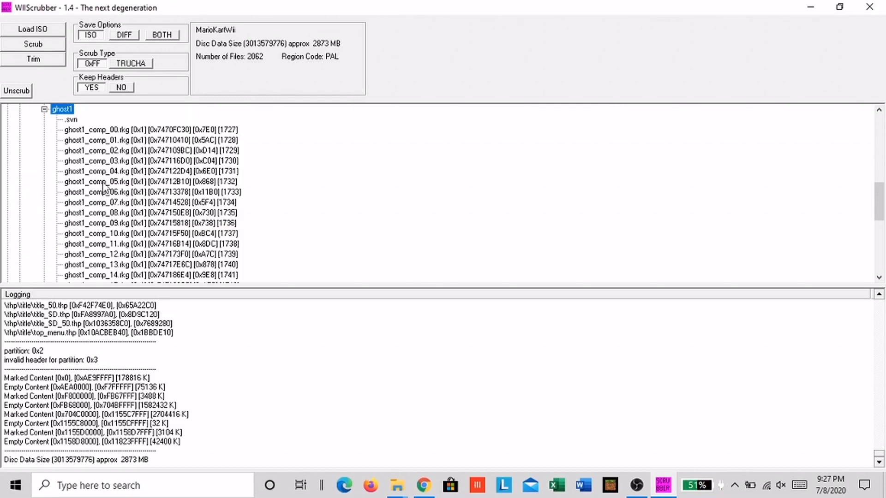
left_click(150, 181)
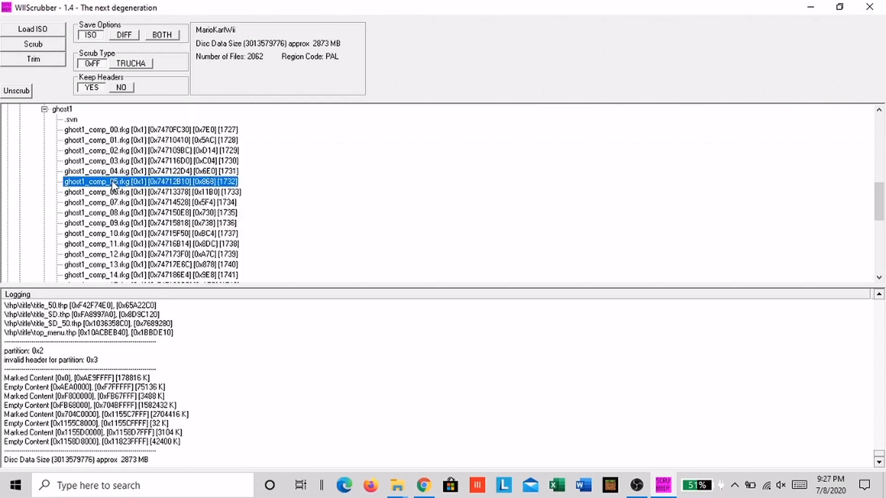
mouse_move(123, 188)
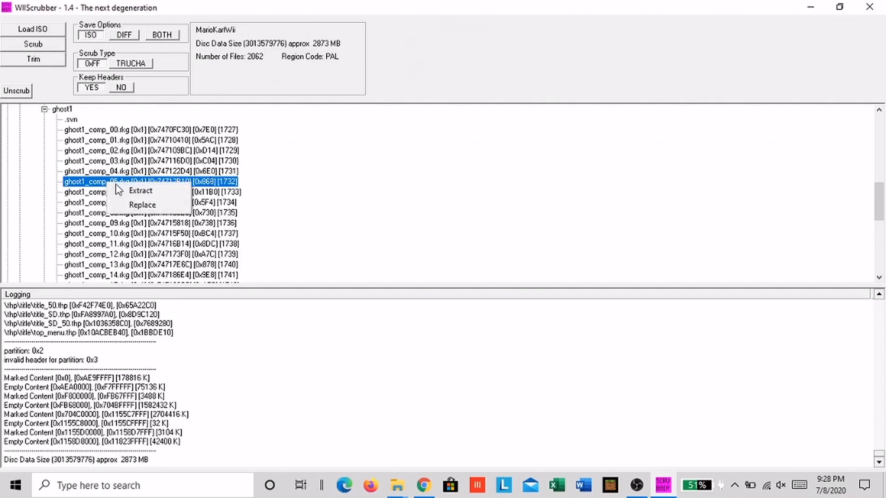
- Replace ghost1_comp_05.rkg and ghost2_comp_05.rkg on the disc with the Downloads copies
left_click(142, 204)
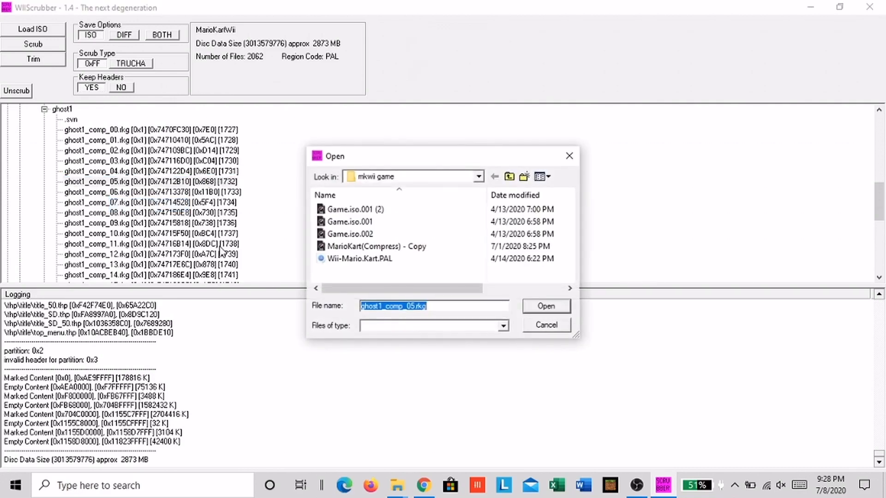
mouse_move(479, 177)
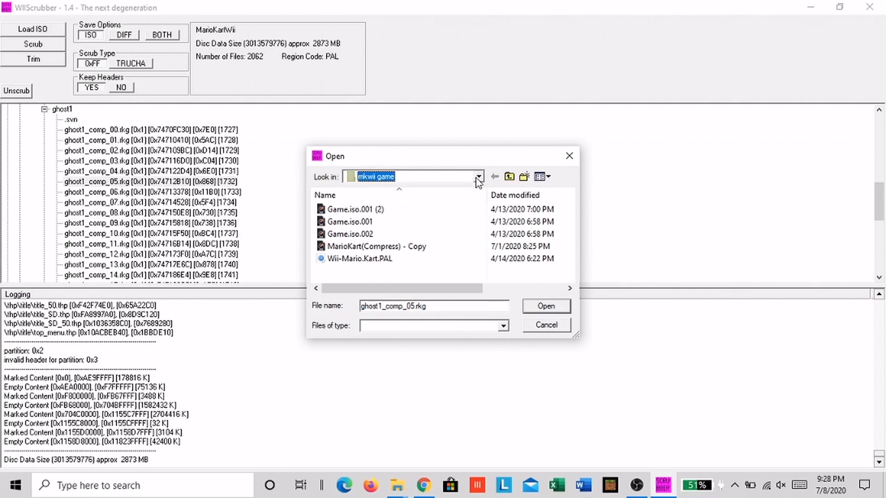
left_click(478, 177)
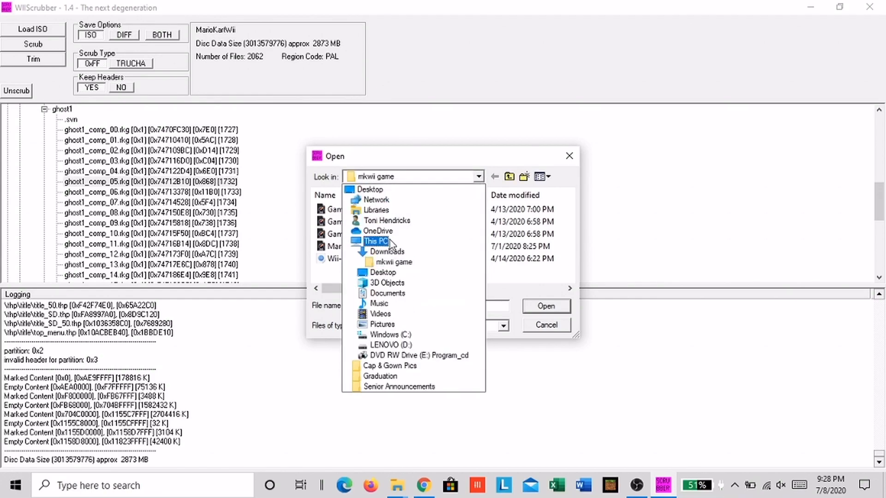
left_click(388, 252)
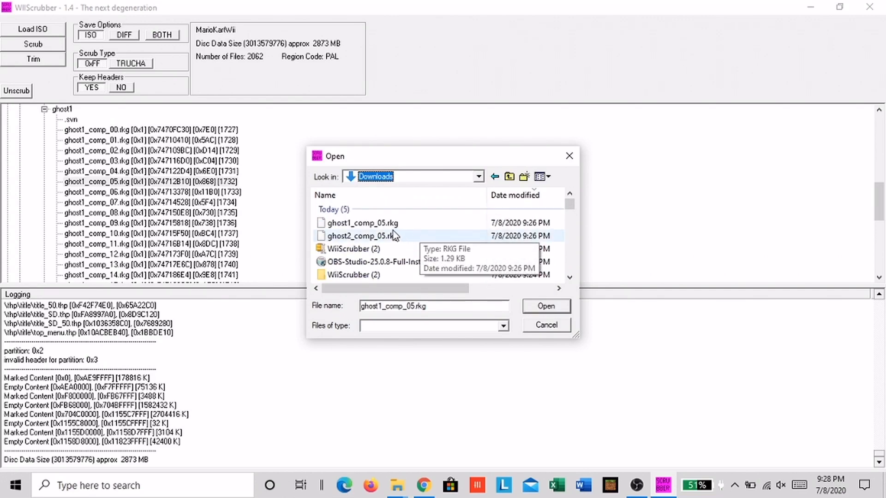
left_click(362, 223)
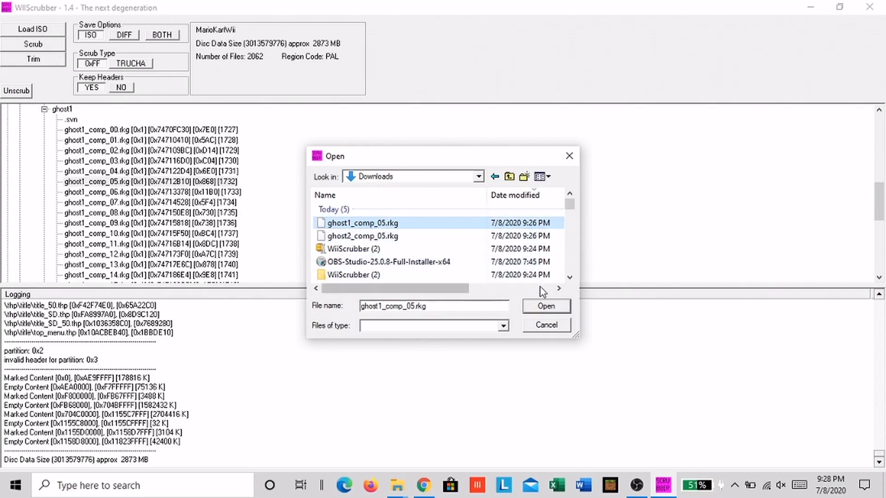
left_click(546, 306)
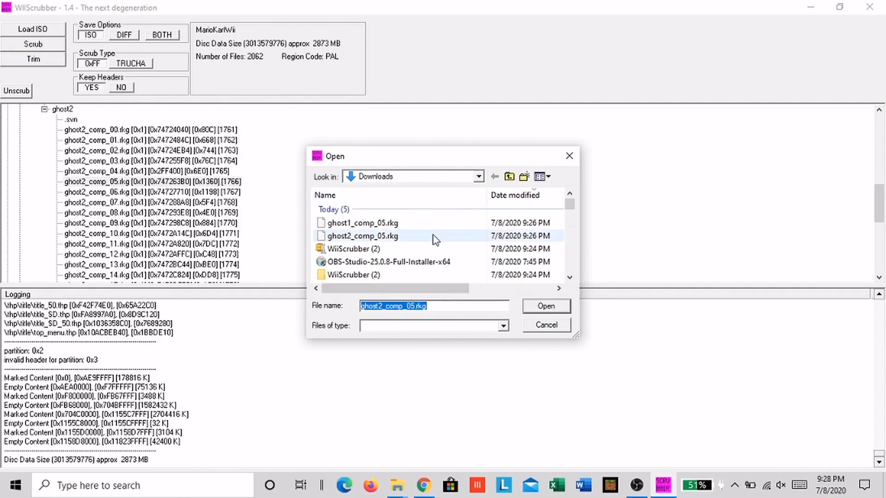
left_click(545, 307)
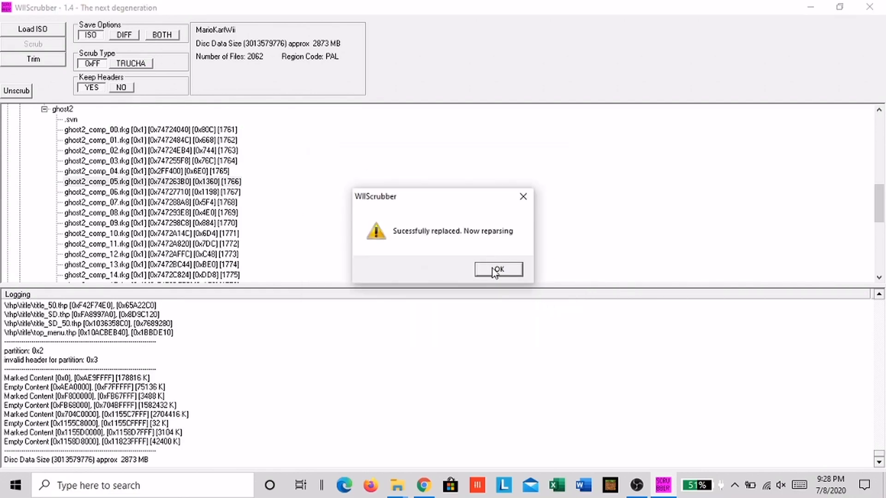
left_click(498, 269)
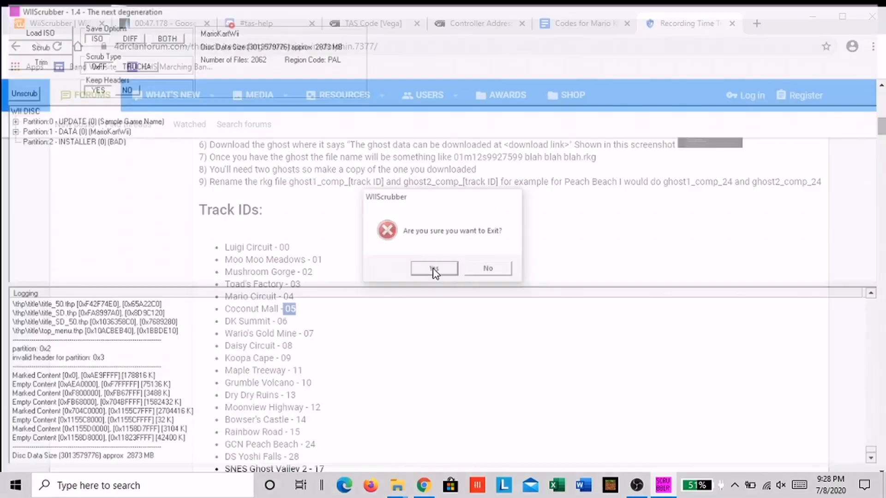
- Confirm exiting WiiScrubber and launch Dolphin from its desktop shortcut
left_click(433, 268)
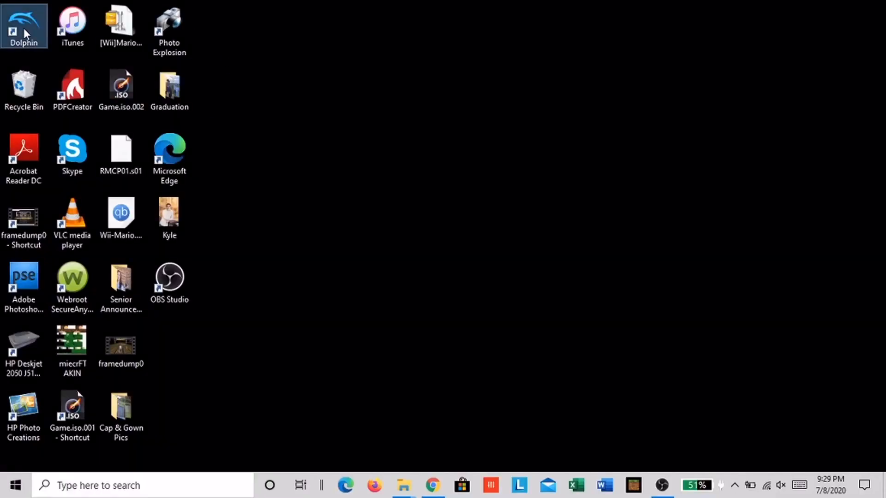
double_click(23, 25)
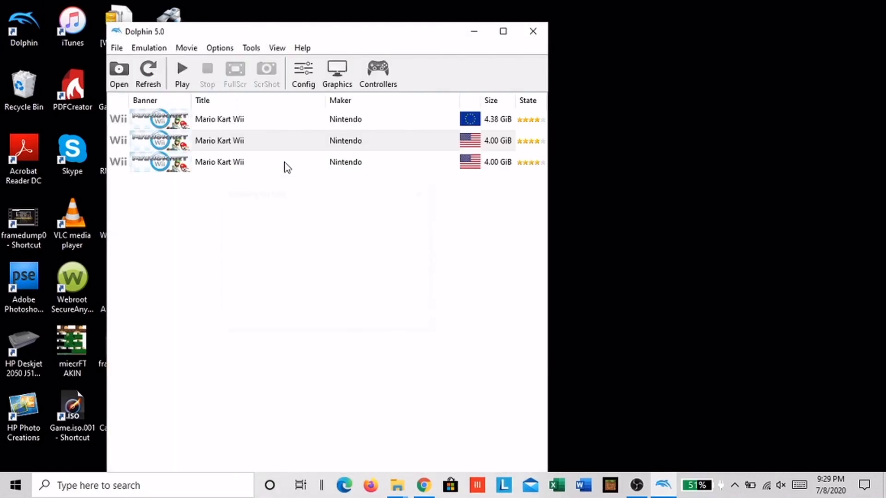
mouse_move(103, 94)
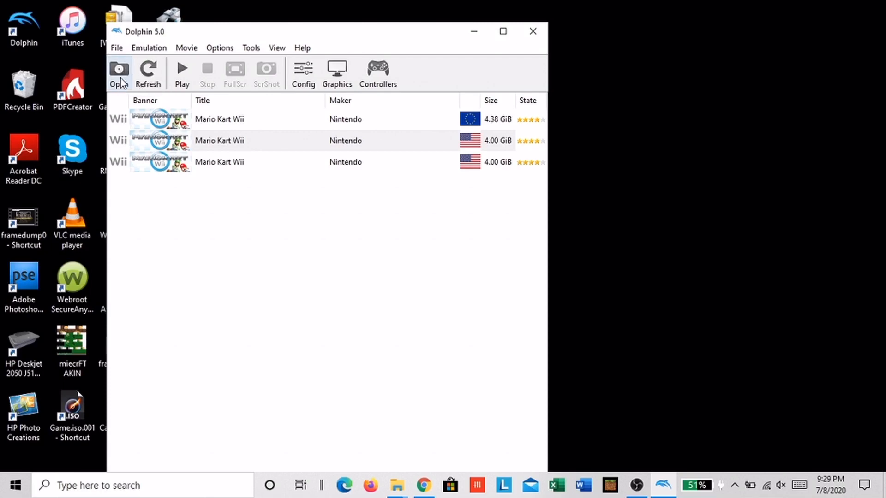
mouse_move(285, 131)
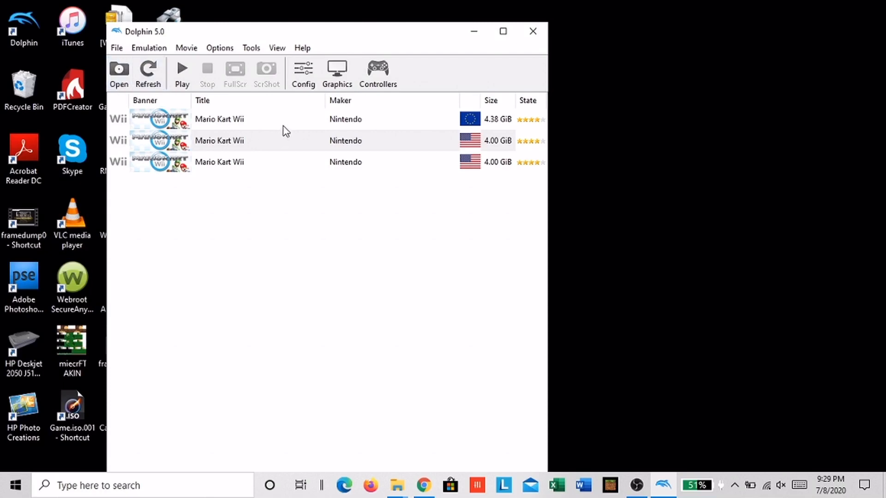
- Open the 4.38 GiB Mario Kart Wii's Gecko Codes properties and select Ultimate License Unlocker
right_click(219, 119)
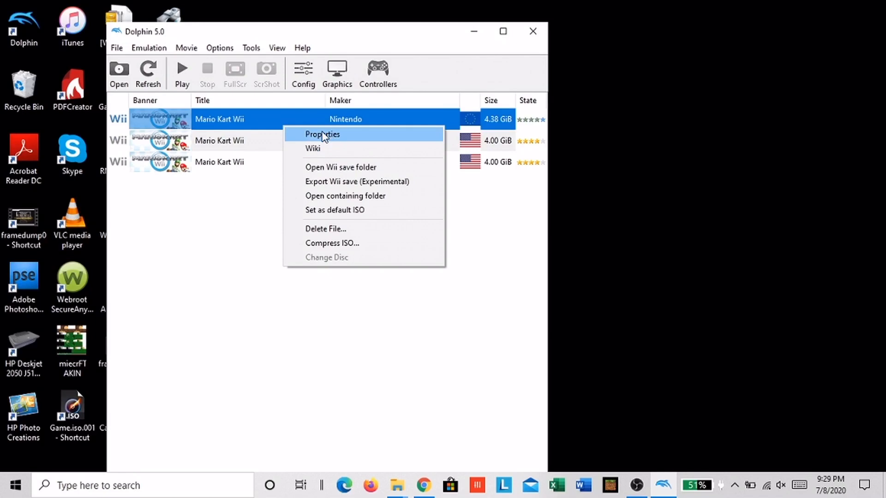
left_click(322, 134)
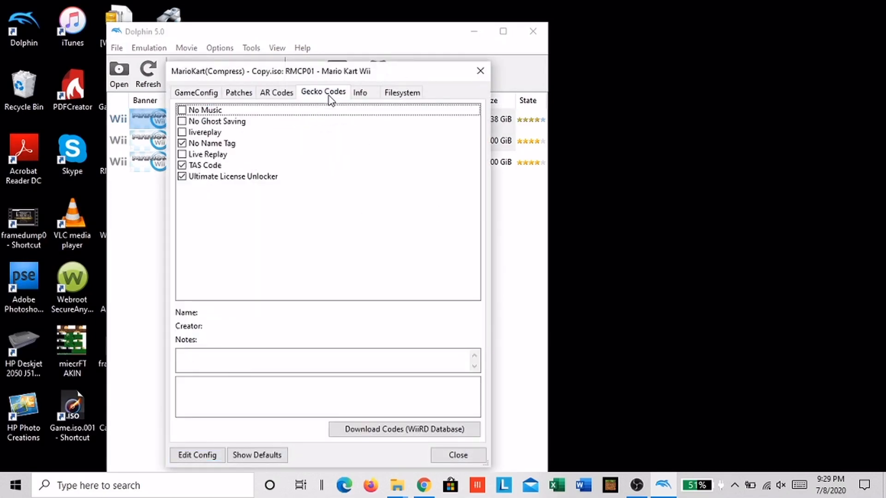
left_click(232, 176)
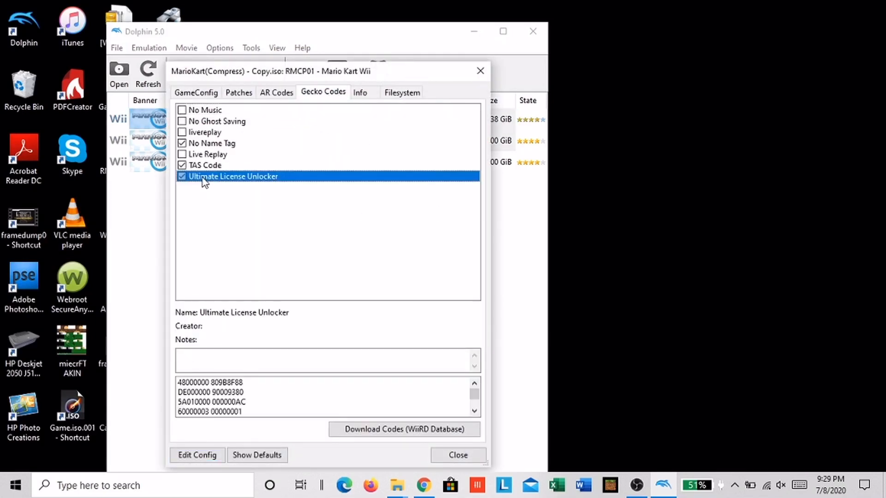
left_click(259, 256)
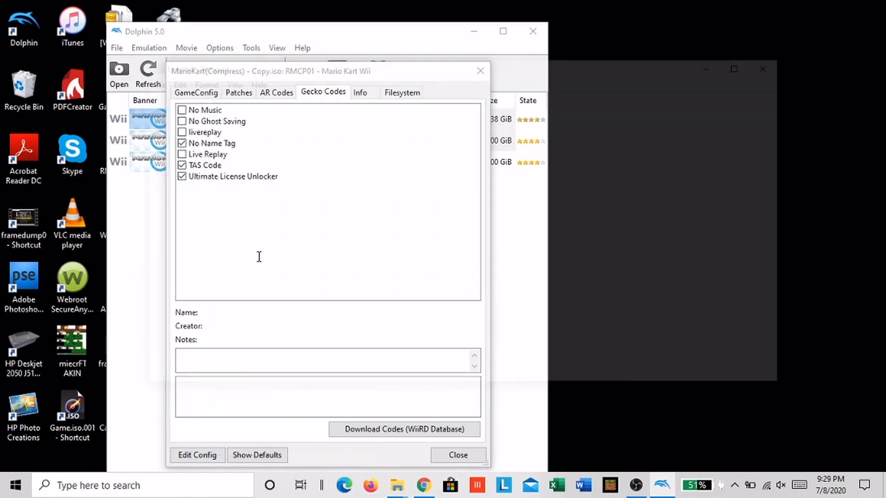
left_click(197, 455)
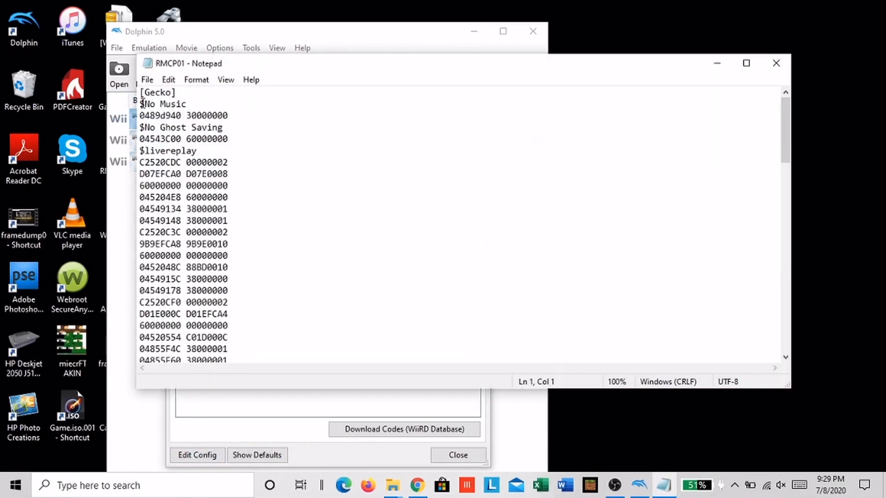
left_click_drag(140, 150, 229, 185)
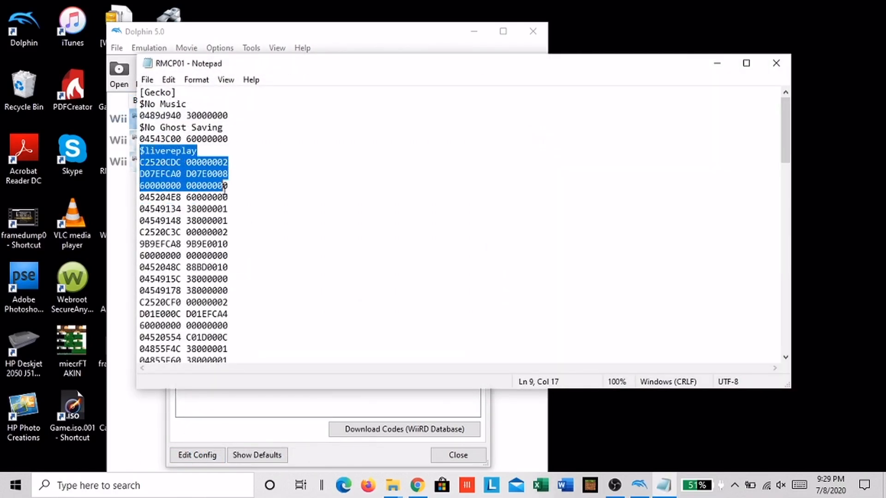
scroll("down", 3)
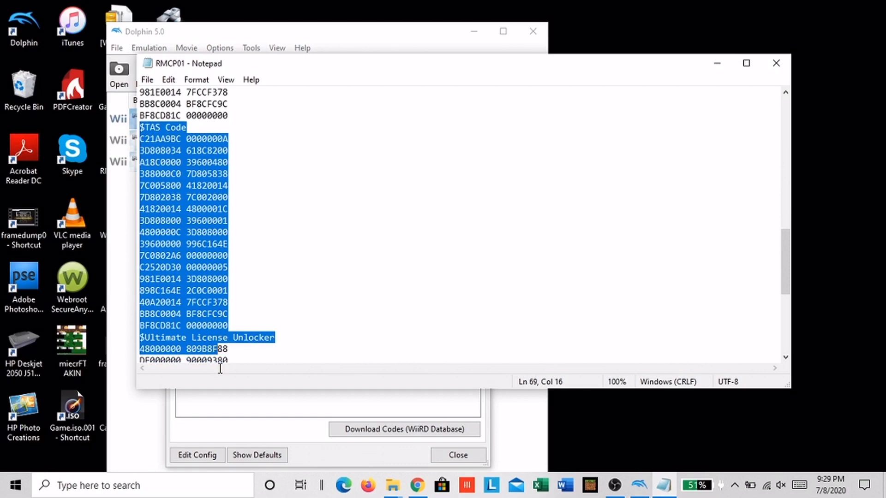
scroll("down", 3)
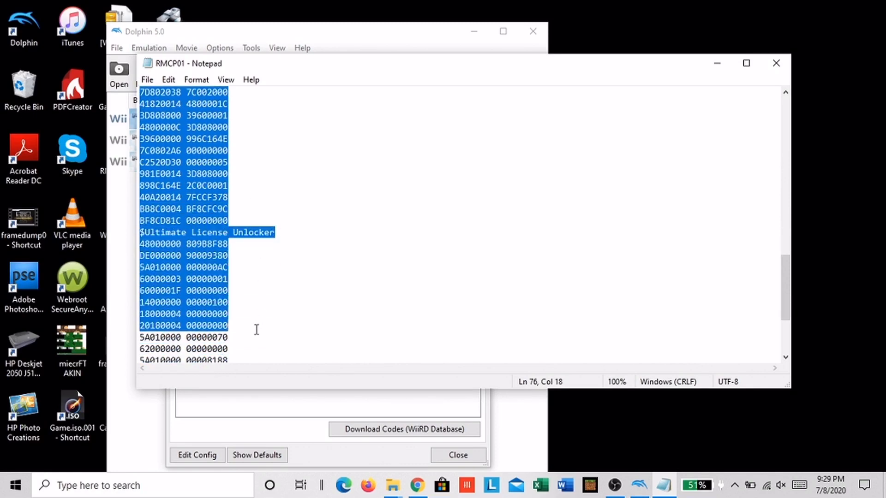
scroll("down", 3)
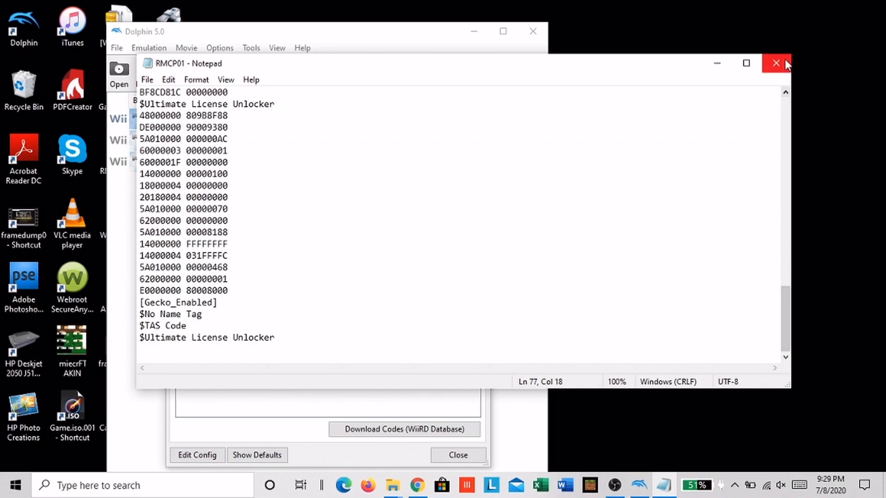
left_click(776, 63)
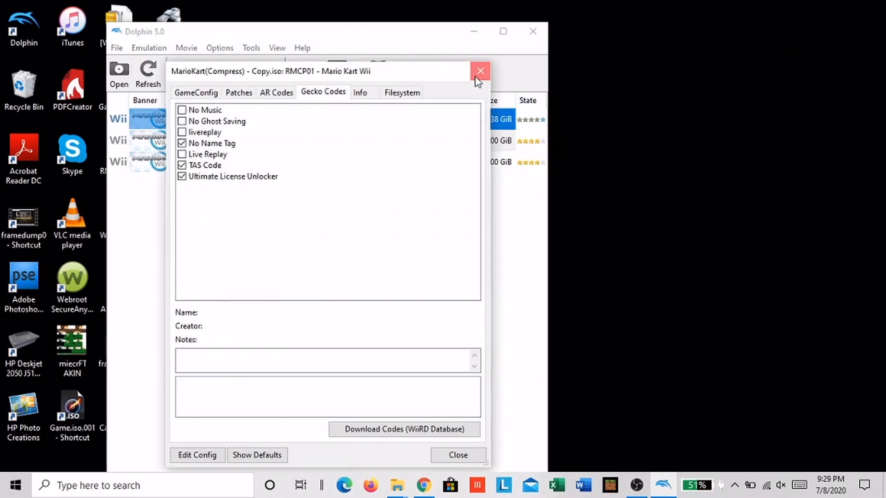
- Close the Mario Kart Wii properties window, returning to Dolphin's game list
left_click(480, 71)
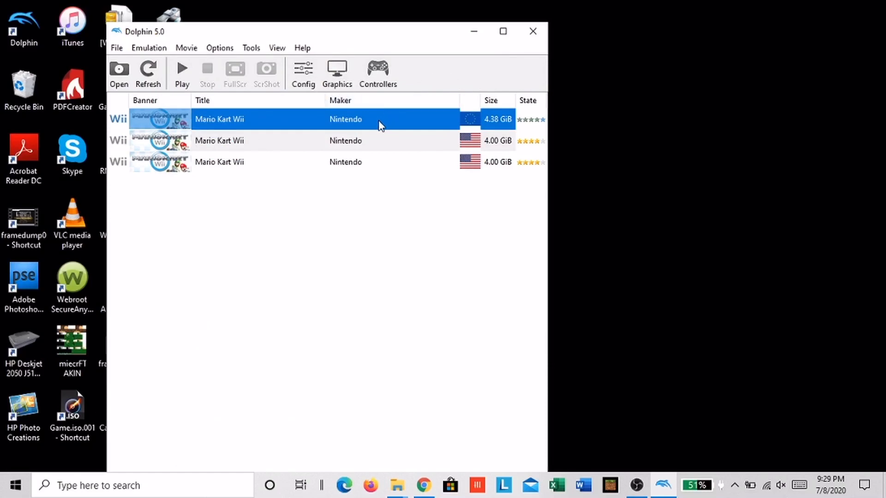
mouse_move(428, 122)
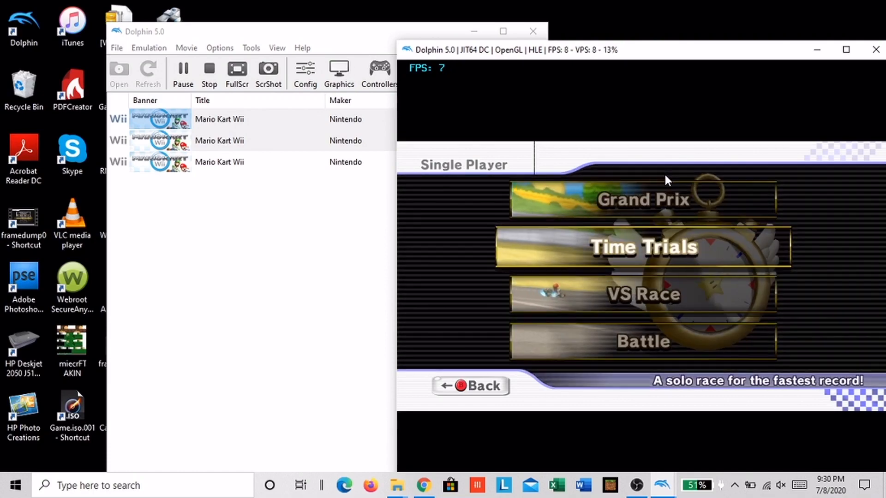
- Navigate the running game through Time Trials to Coconut Mall's Goose? ghost at 00:47.178
left_click(642, 247)
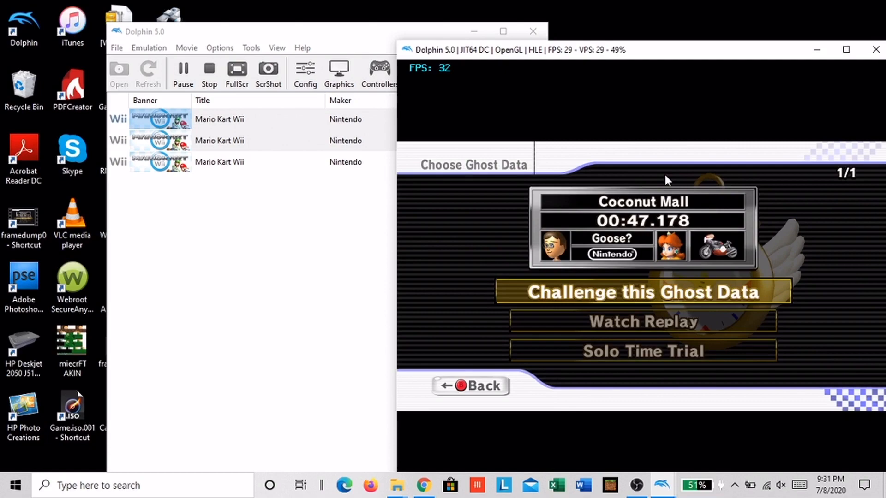
left_click(642, 292)
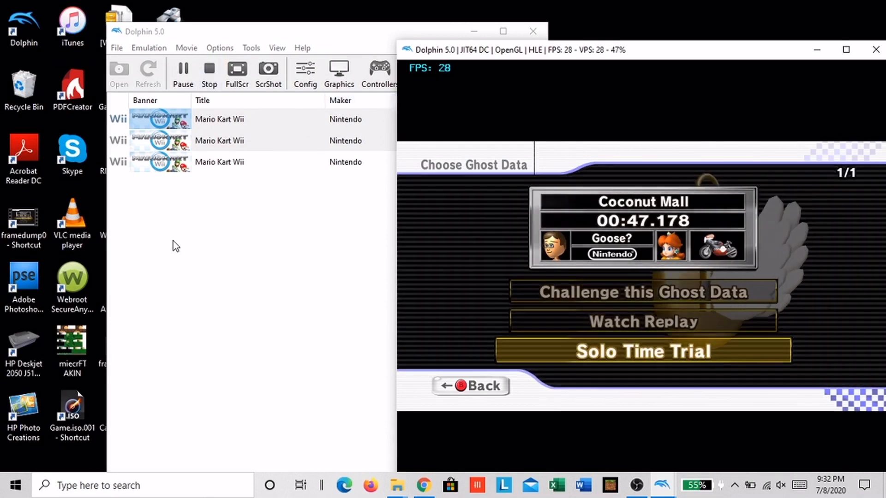
- Enable Movie > Dump Frames and reopen the Movie menu to dump audio
left_click(186, 48)
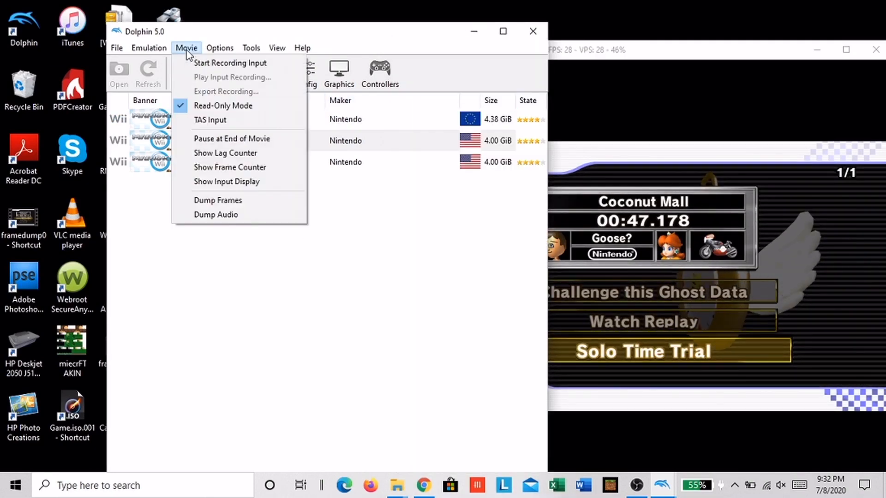
left_click(217, 200)
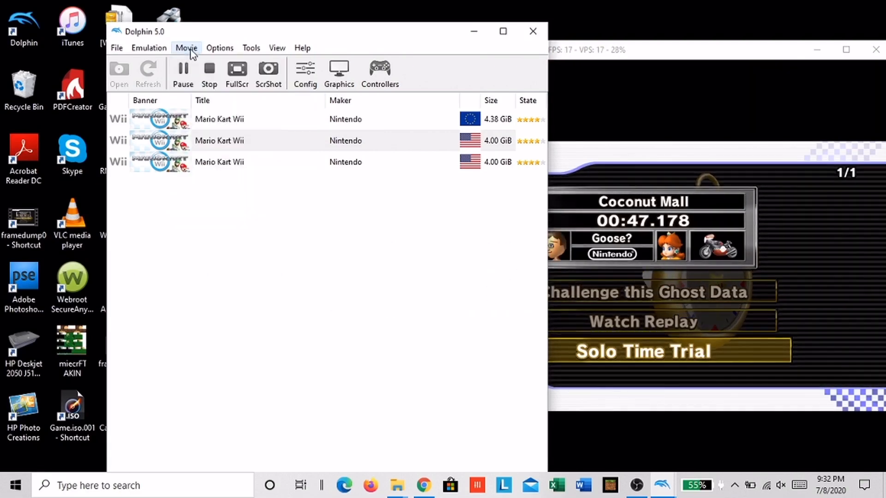
left_click(186, 48)
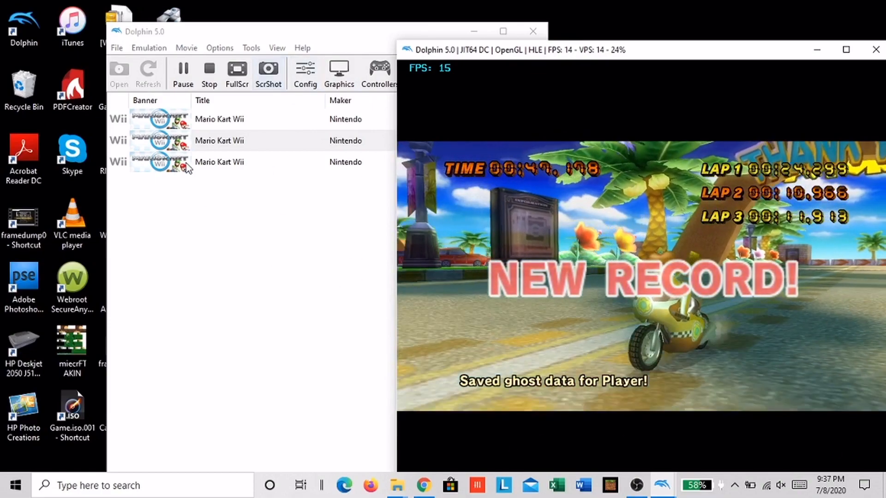
- Bring Dolphin forward and pause emulation on the New Record screen
left_click(183, 73)
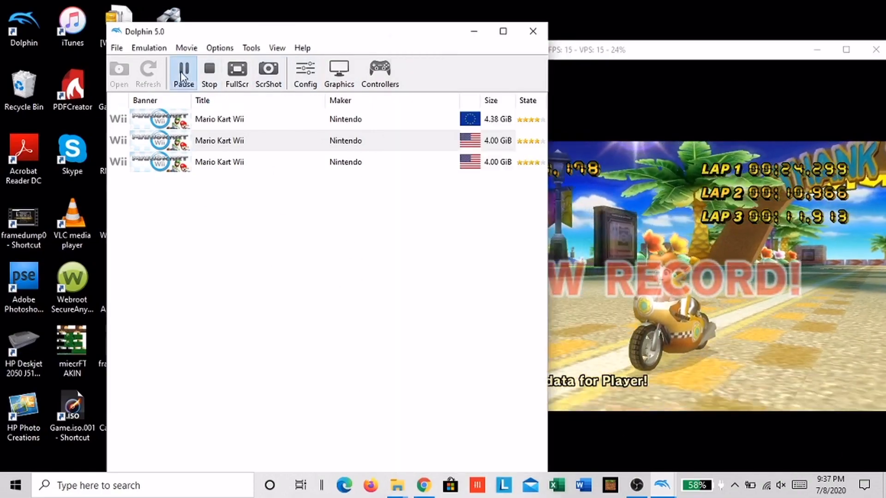
left_click(183, 73)
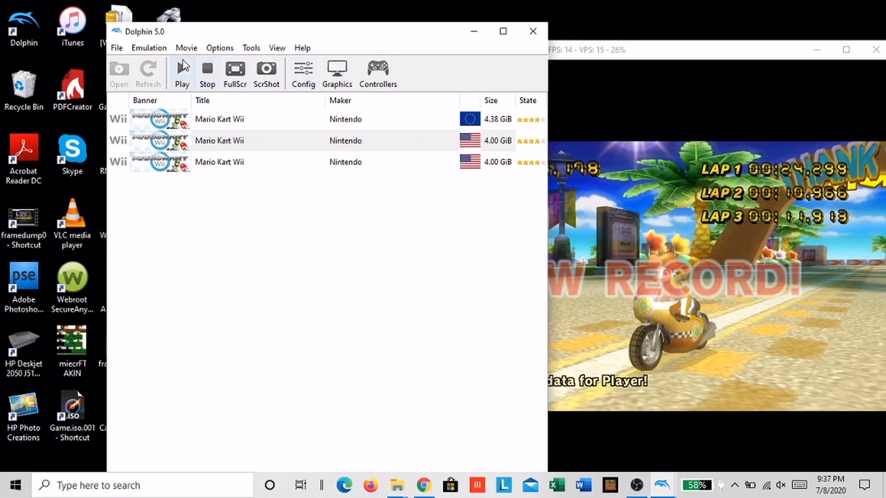
left_click(186, 47)
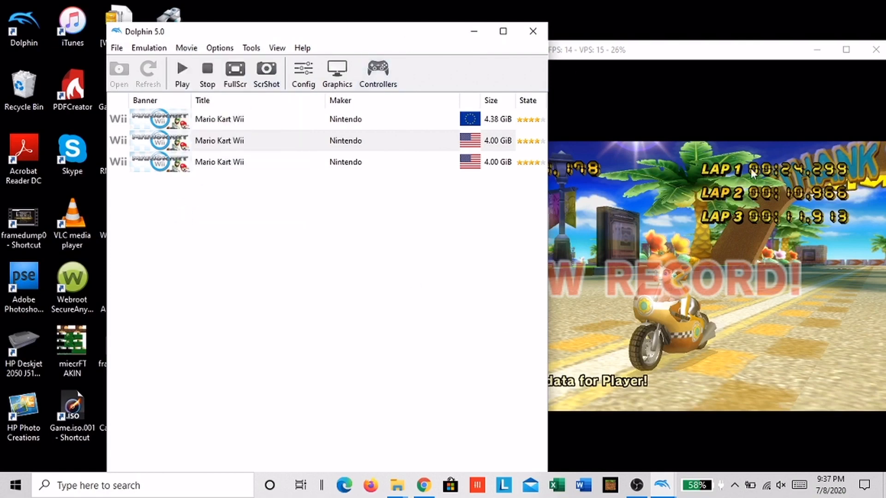
mouse_move(527, 260)
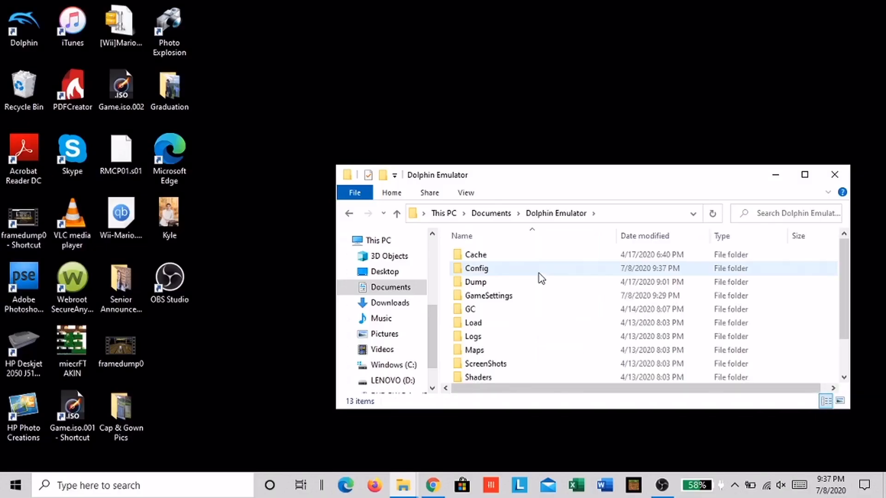
- Inspect Dump\Frames and Dump\Audio (dspdump, dtkdump), then close File Explorer
double_click(475, 282)
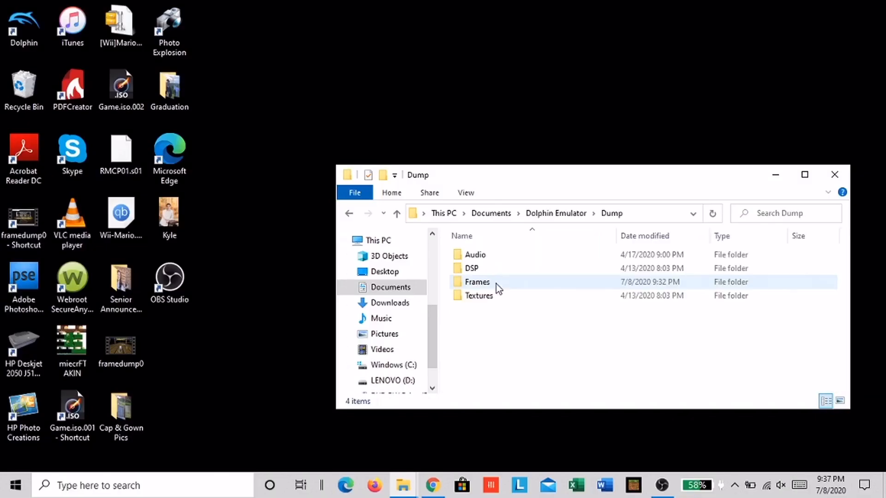
double_click(476, 282)
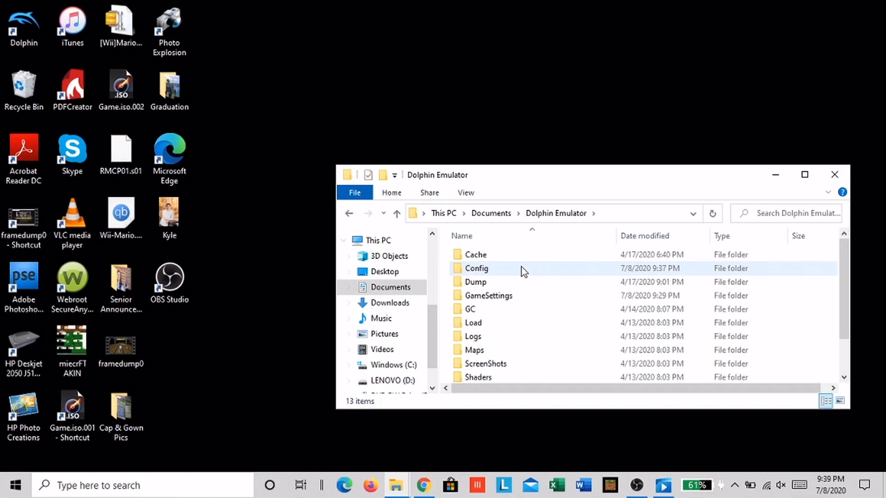
double_click(476, 282)
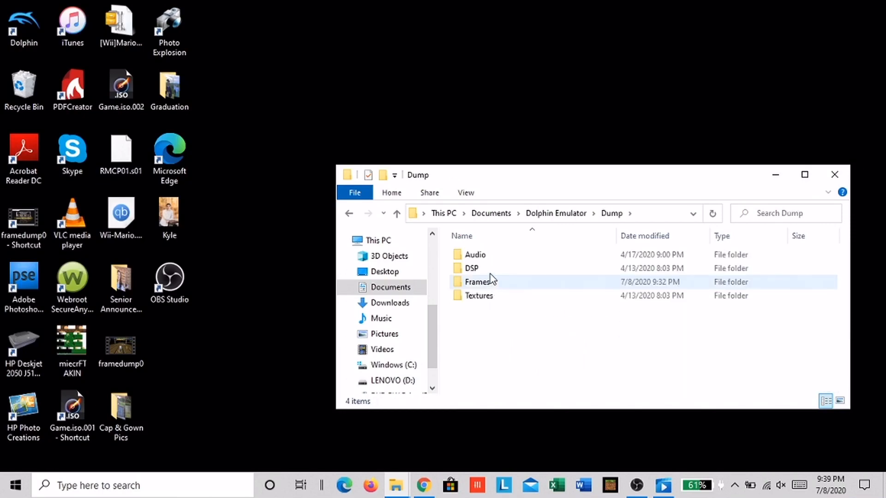
double_click(476, 255)
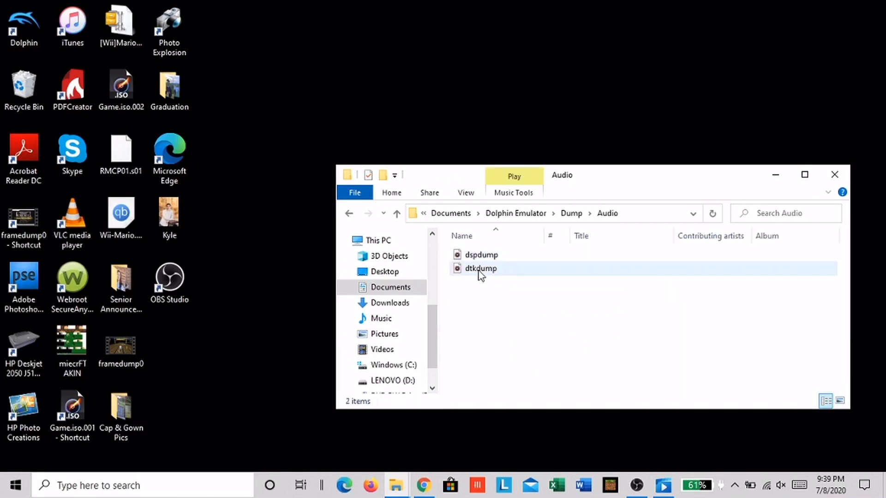
left_click(834, 174)
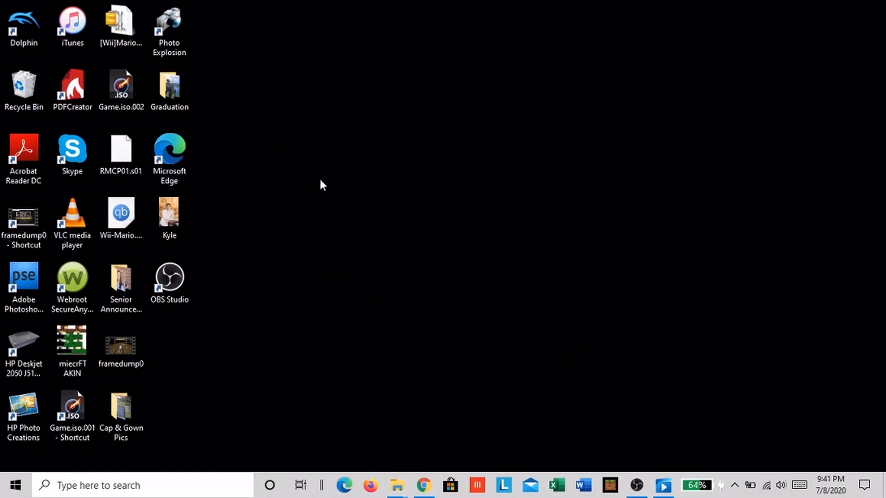